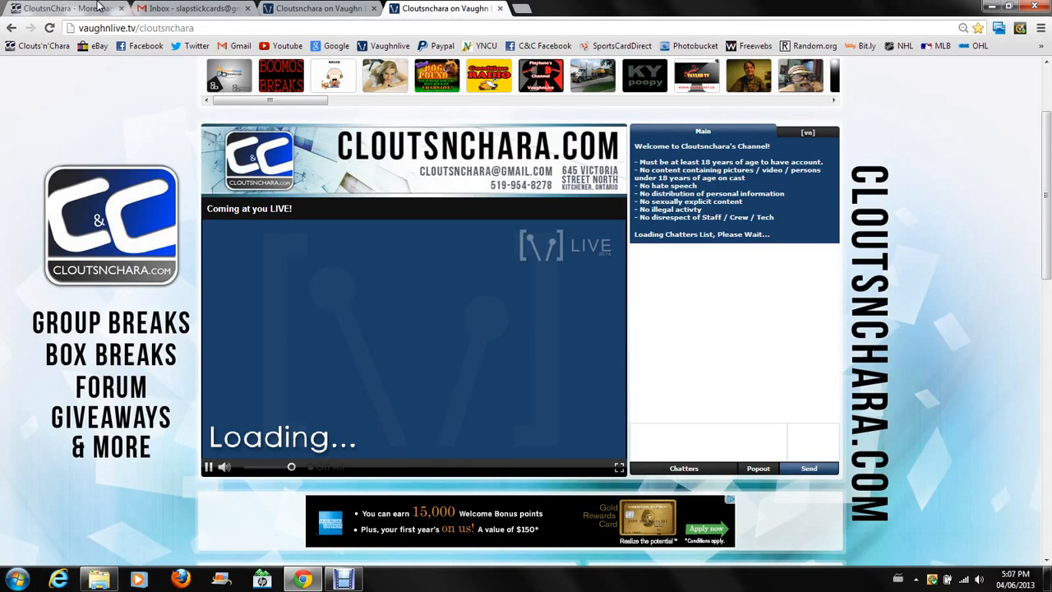
mouse_move(66, 8)
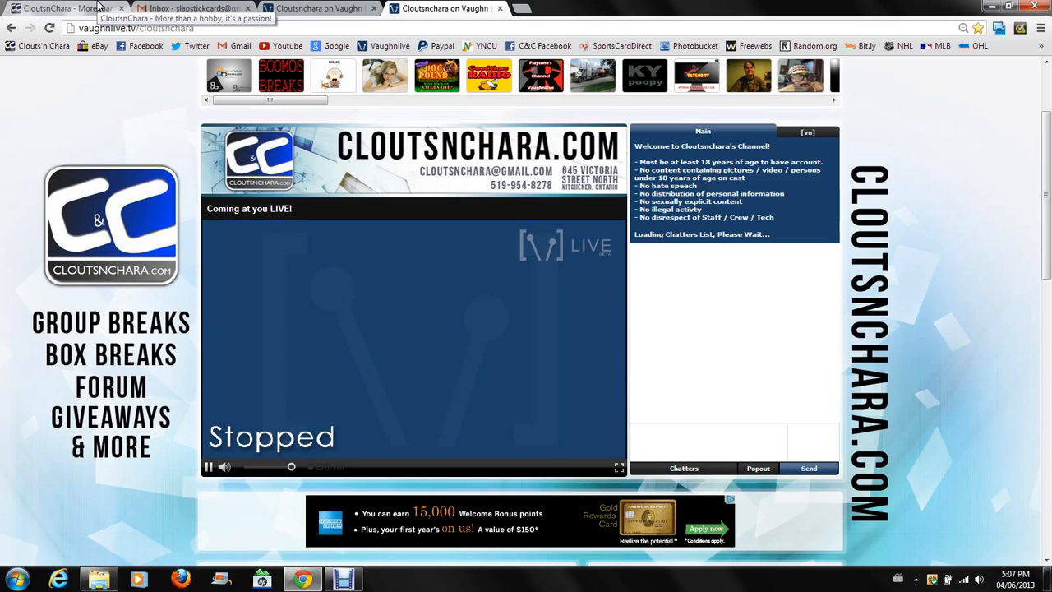
Leave the Vaughn Live channel page for the 'CloutsnChara - More than a hobby' home page tab.
left_click(208, 467)
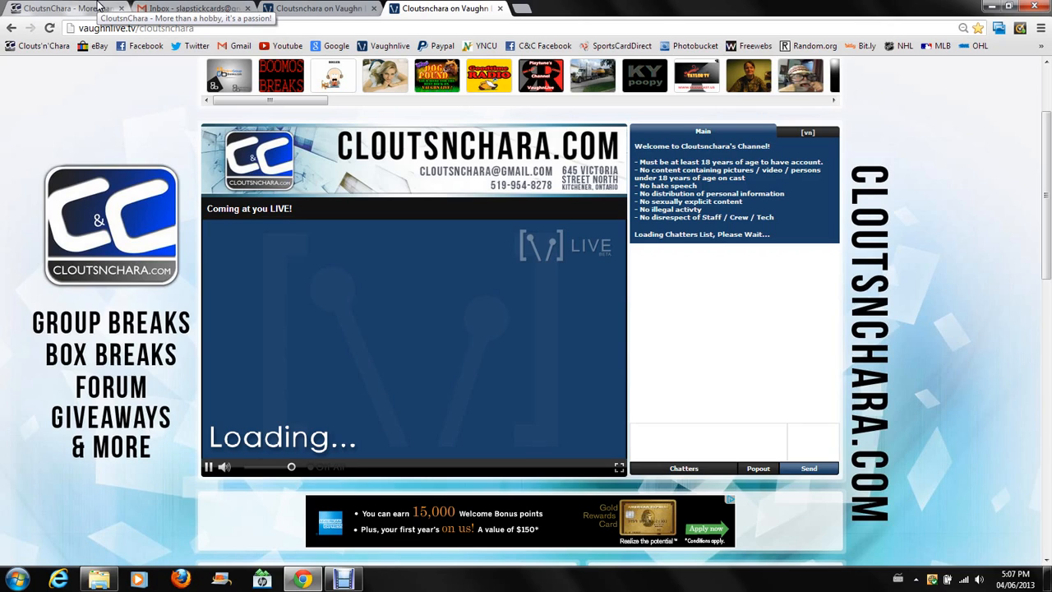
left_click(62, 8)
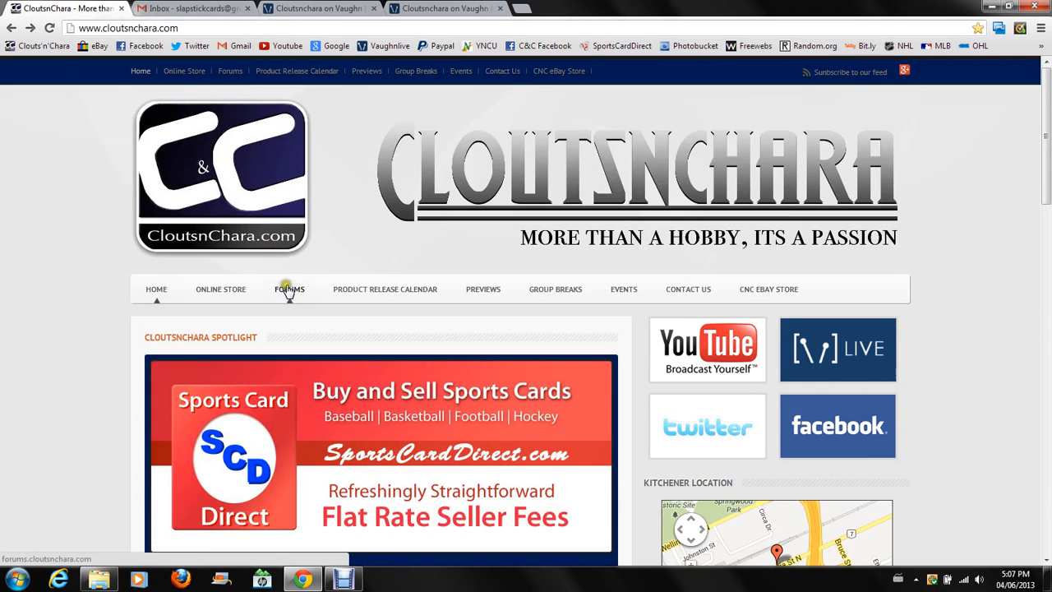
Browse the Cloutsnchara forums, return to the board index, then switch to the Vaughn Live tab.
left_click(289, 288)
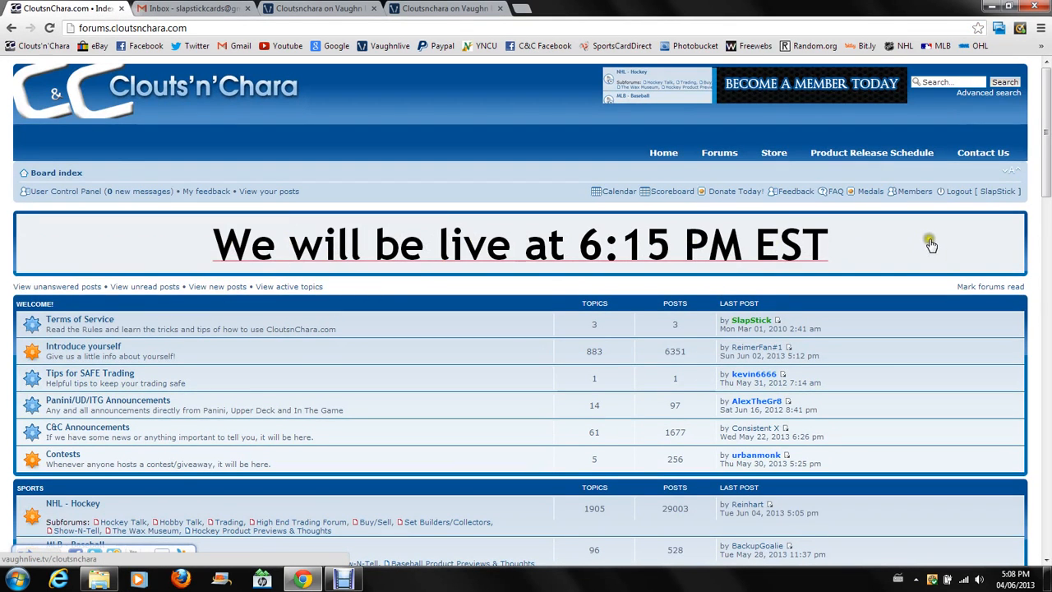
mouse_move(769, 234)
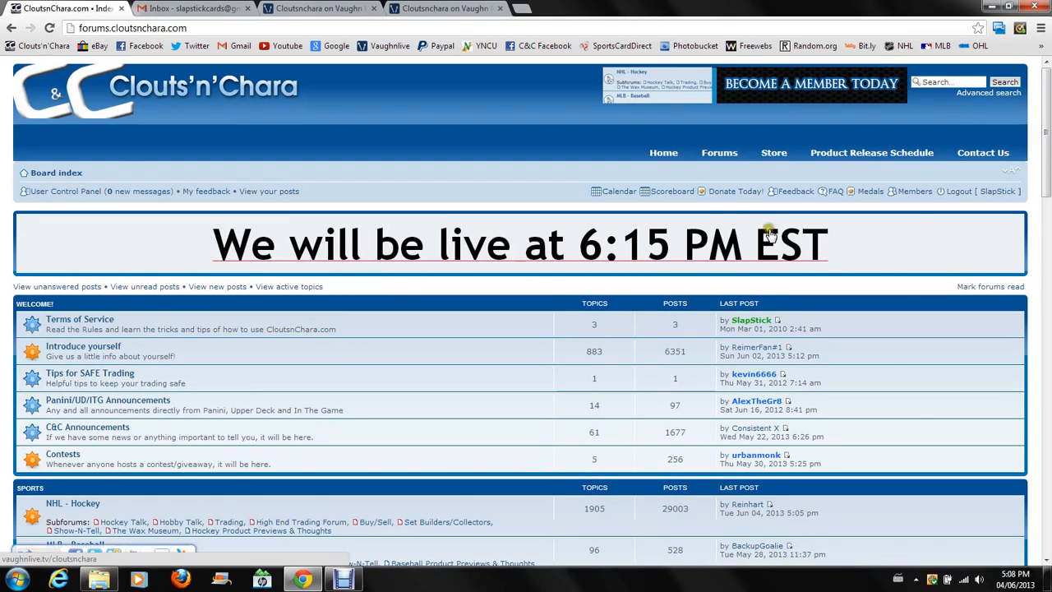
mouse_move(250, 251)
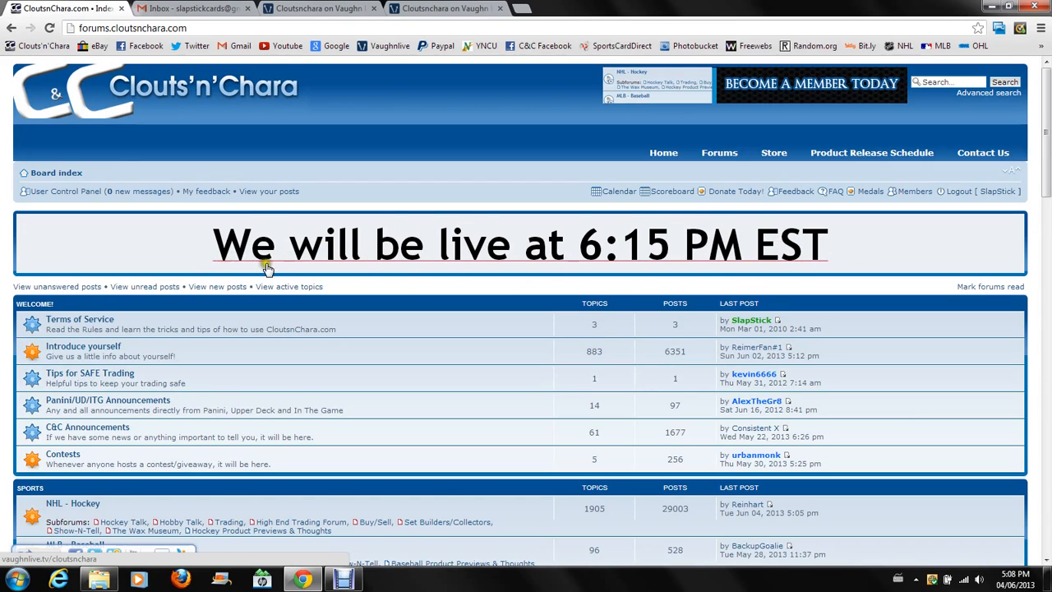
mouse_move(510, 271)
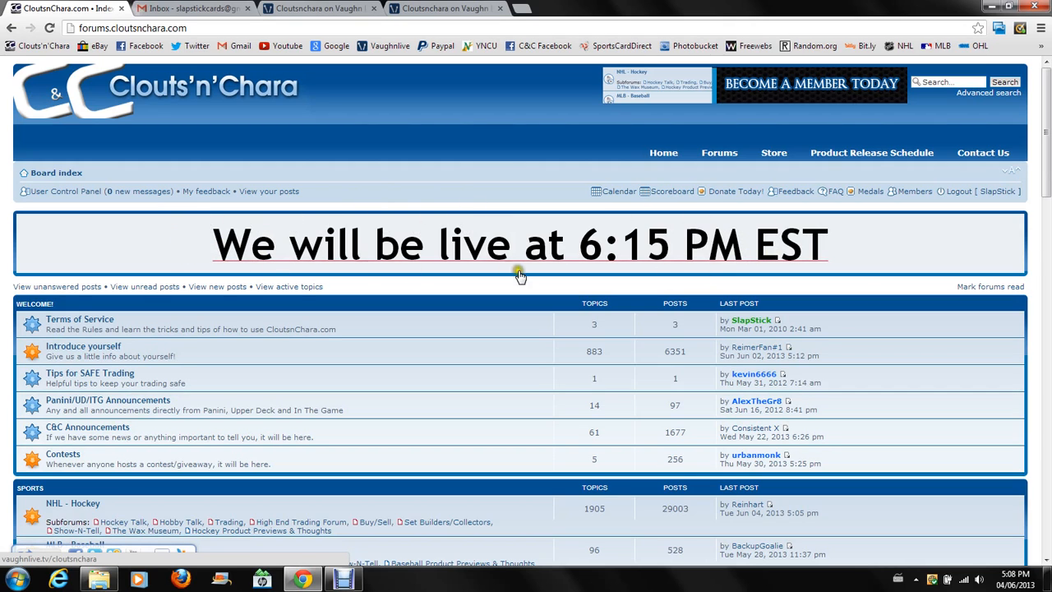
mouse_move(350, 246)
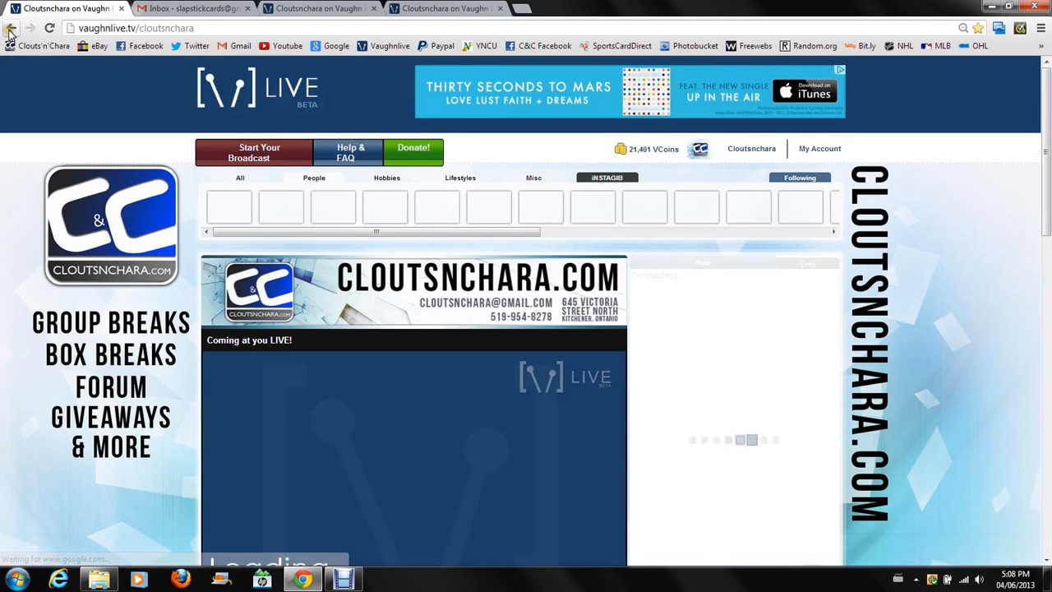
left_click(12, 28)
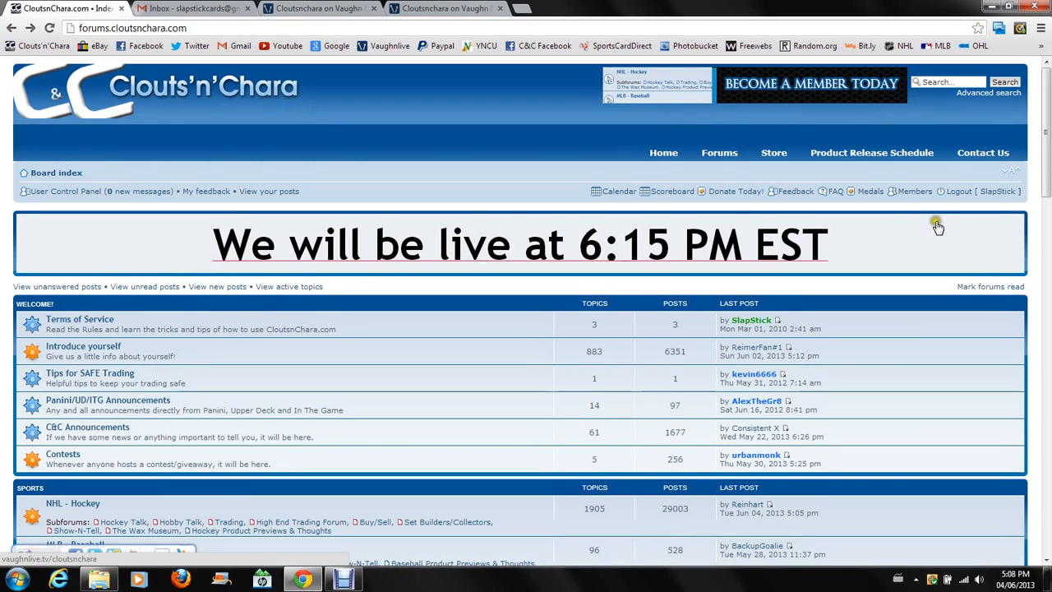
mouse_move(787, 249)
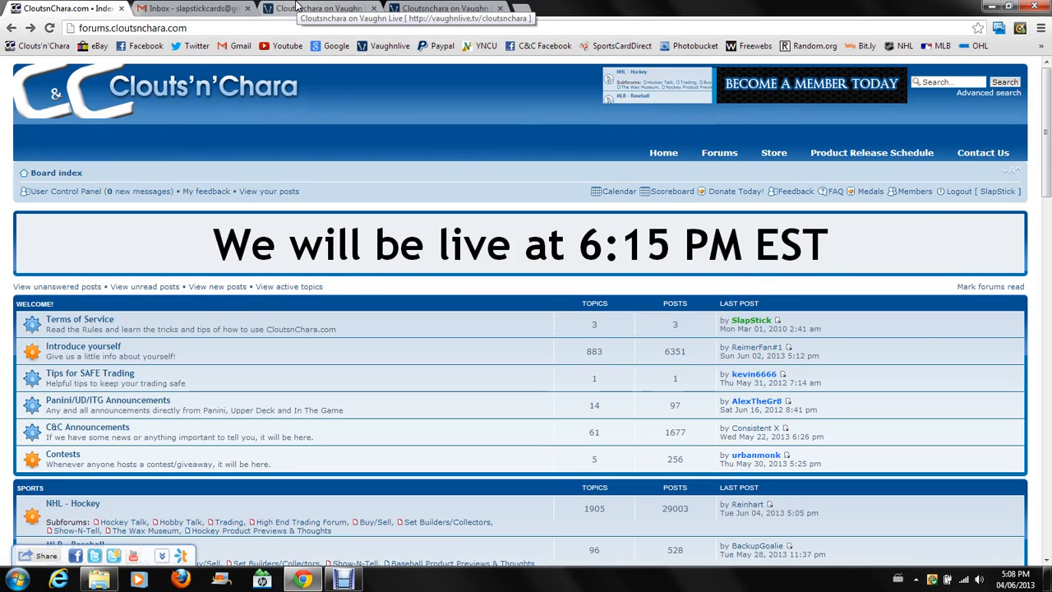
left_click(320, 8)
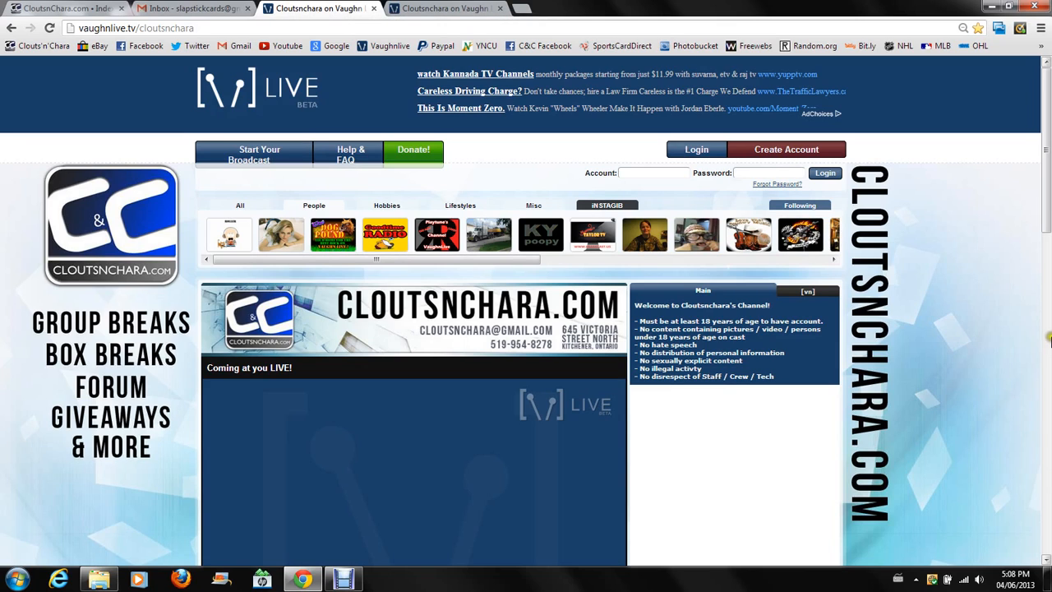
mouse_move(852, 152)
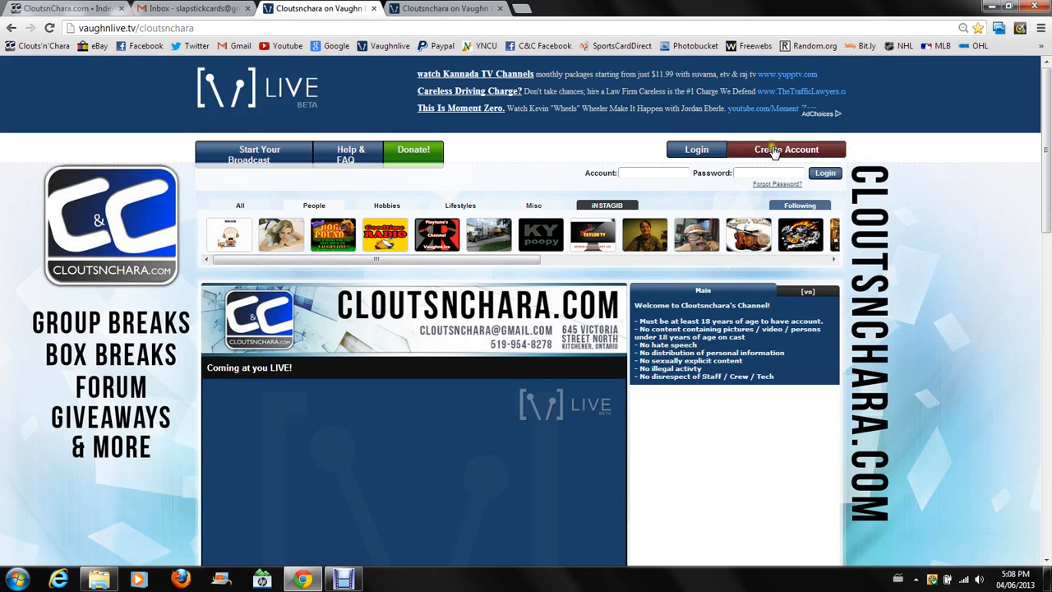
Open Vaughn Live's sign-up form, type then erase username 'slapstick', and close it.
left_click(787, 148)
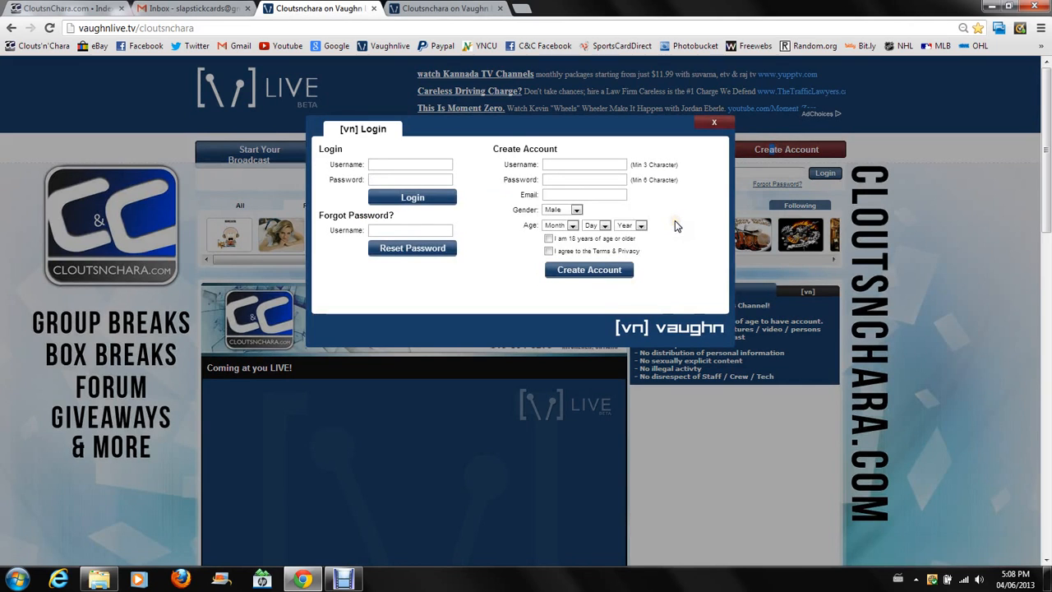
mouse_move(411, 198)
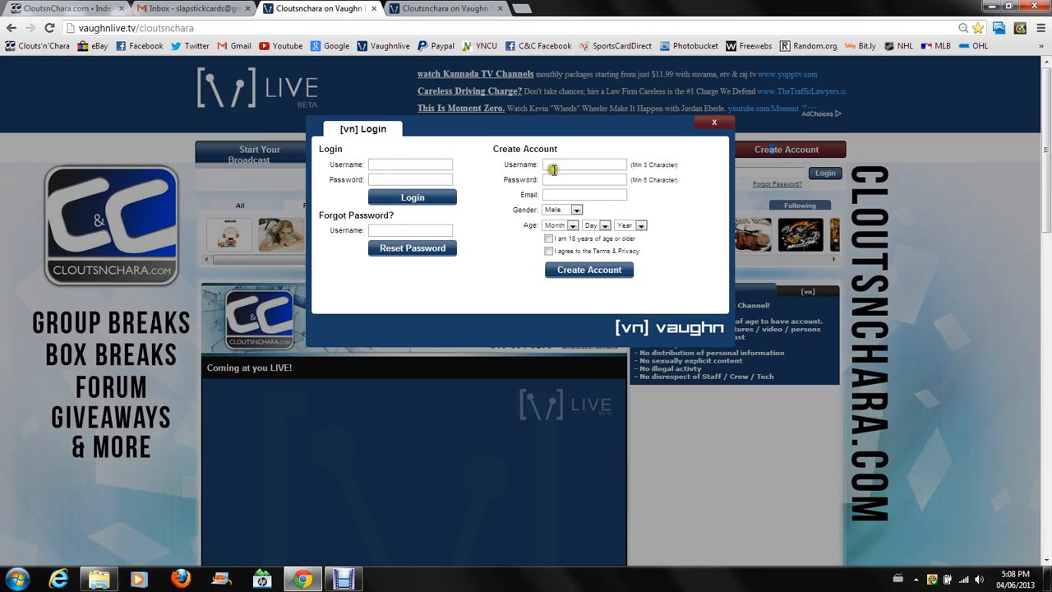
left_click(584, 164)
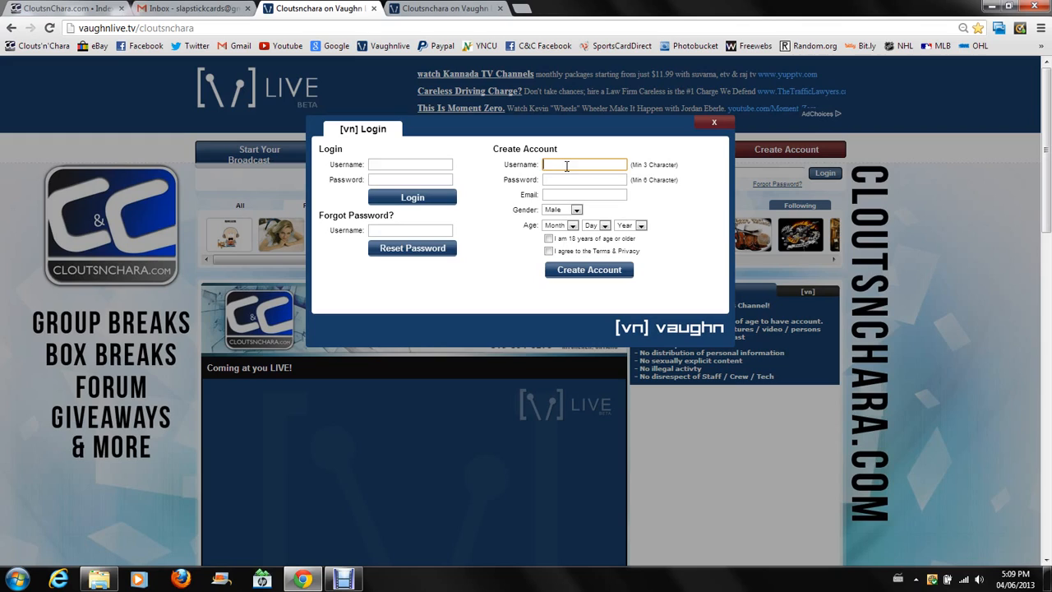
type("slapstick")
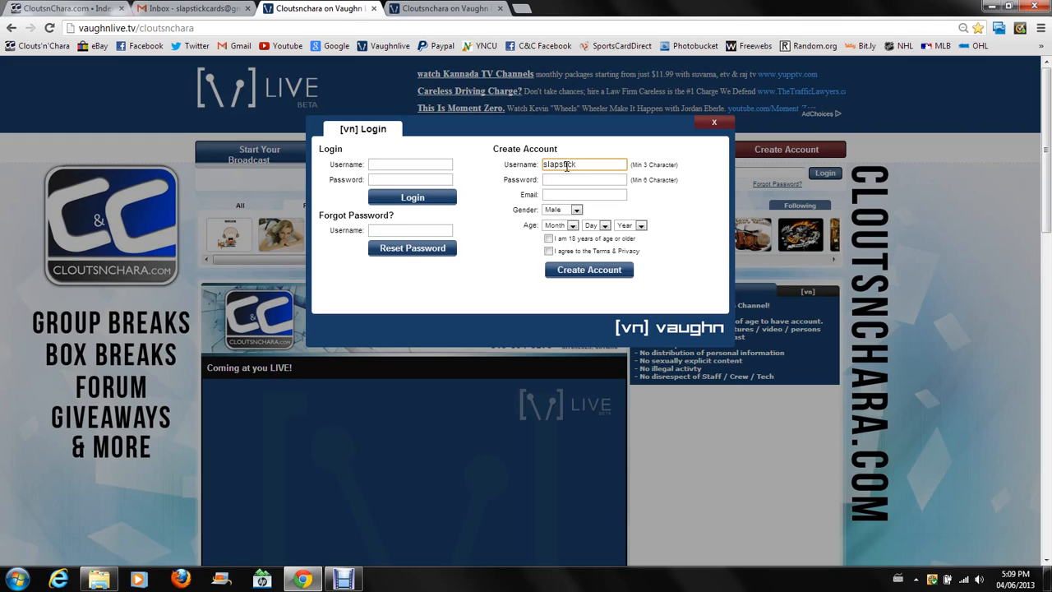
key("BackSpace")
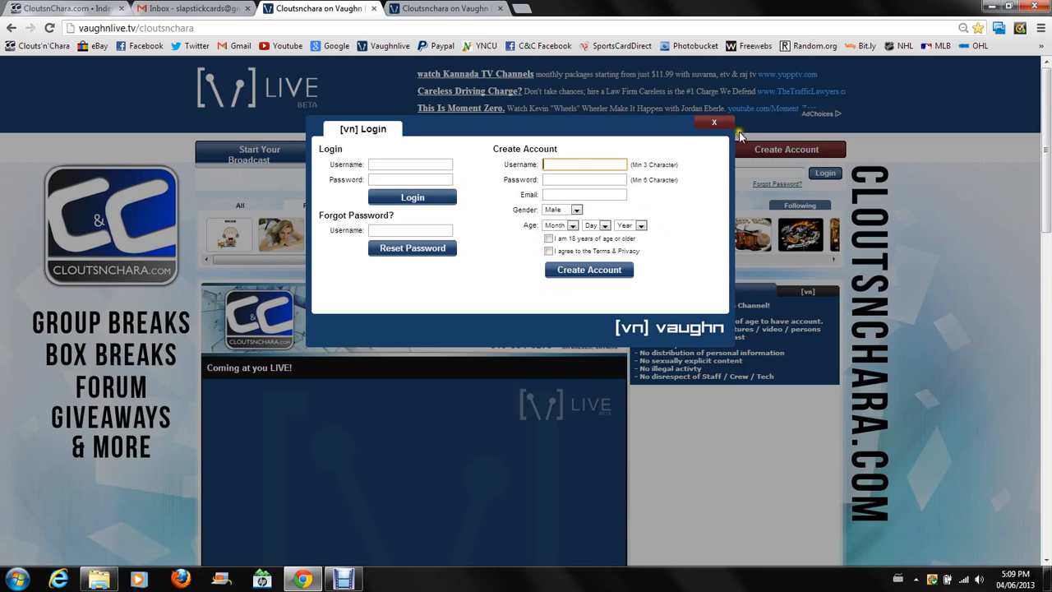
left_click(713, 122)
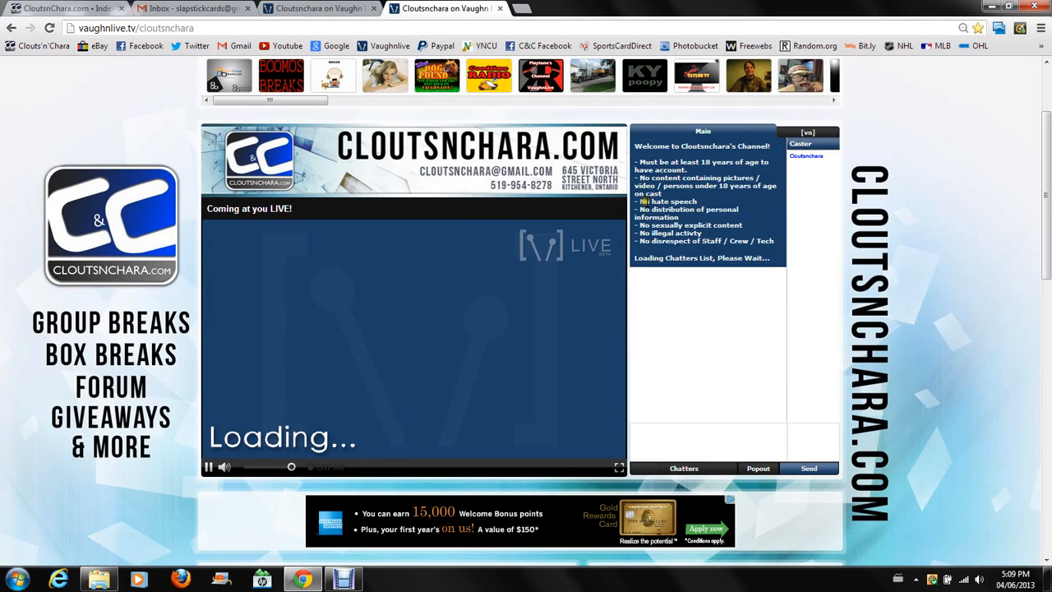
mouse_move(590, 182)
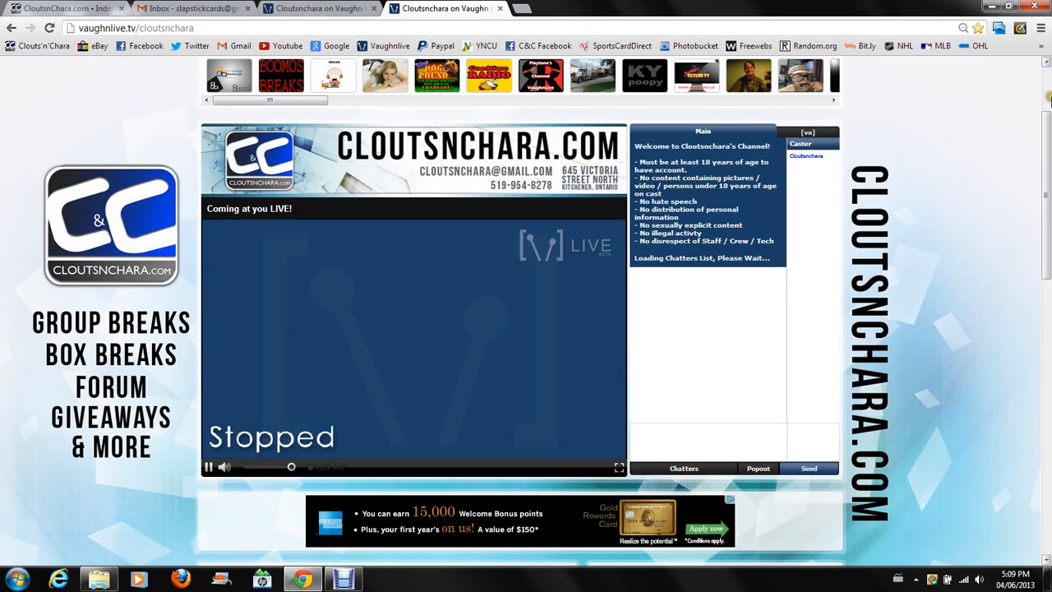
Restart loading the Cloutsnchara channel's live video player.
left_click(210, 467)
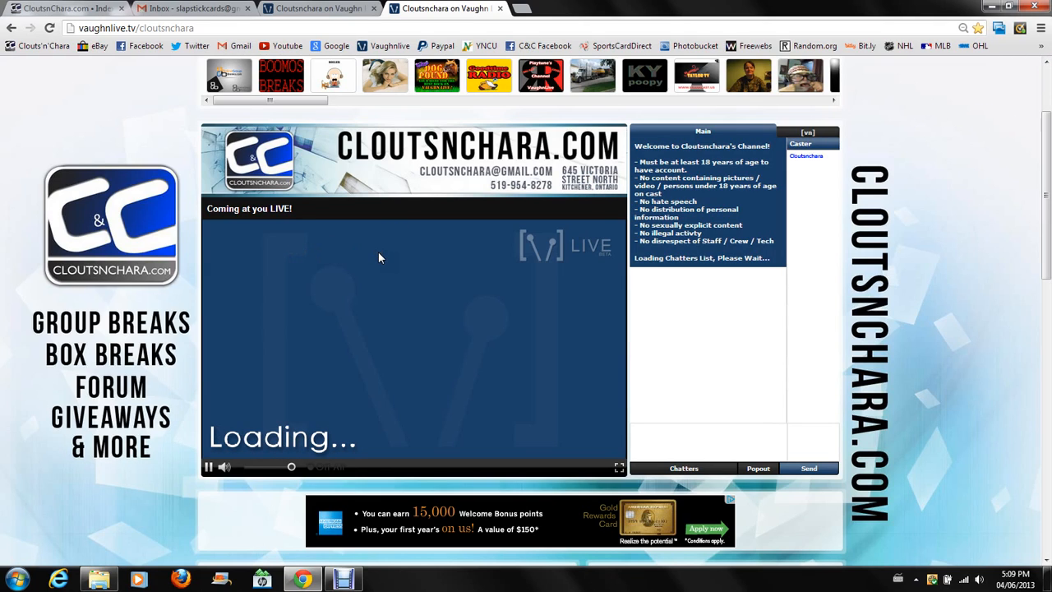
mouse_move(376, 247)
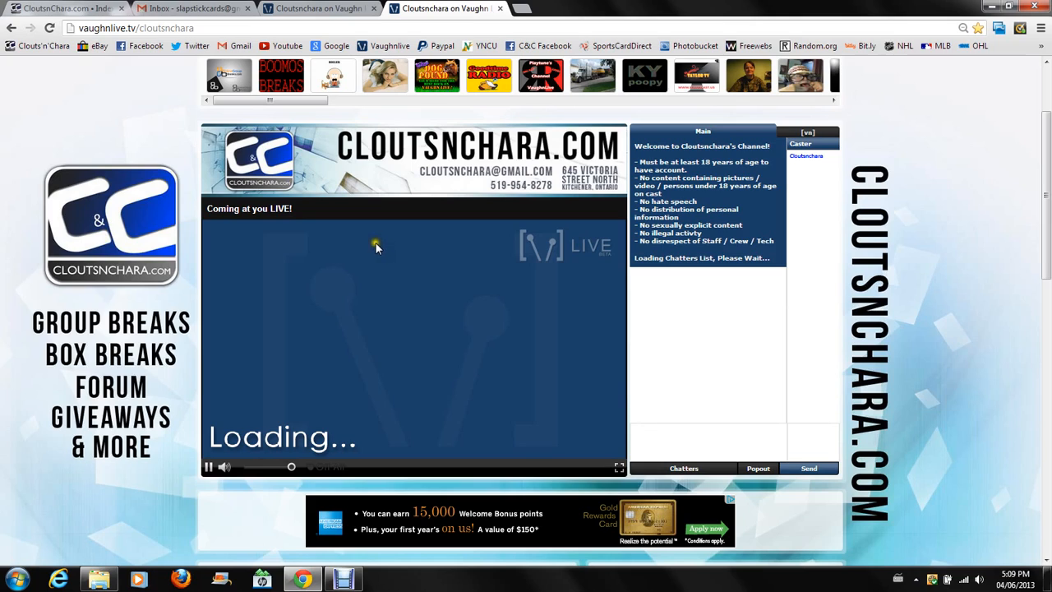
mouse_move(370, 241)
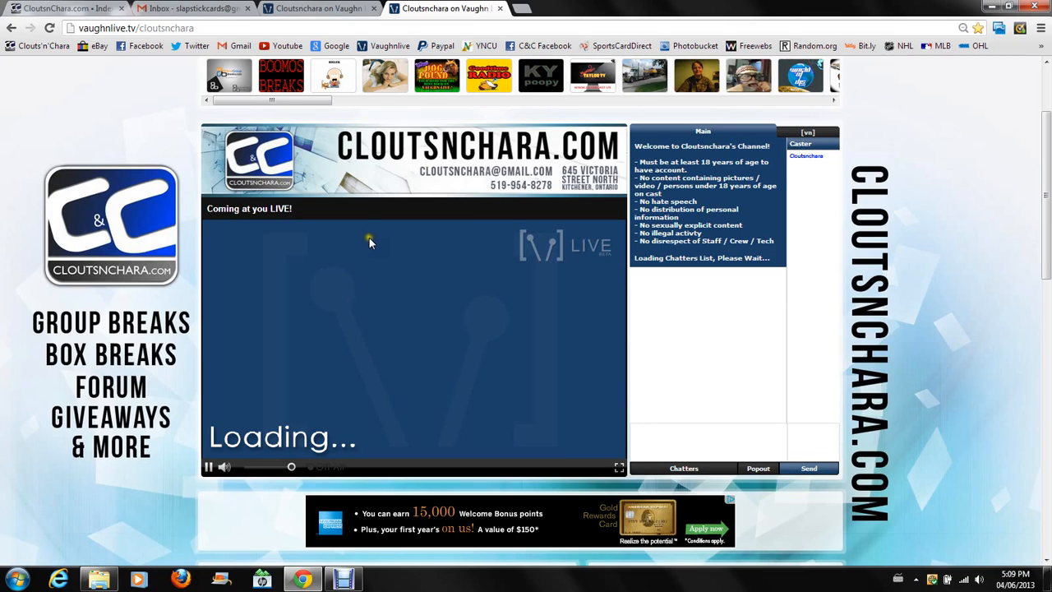
mouse_move(280, 241)
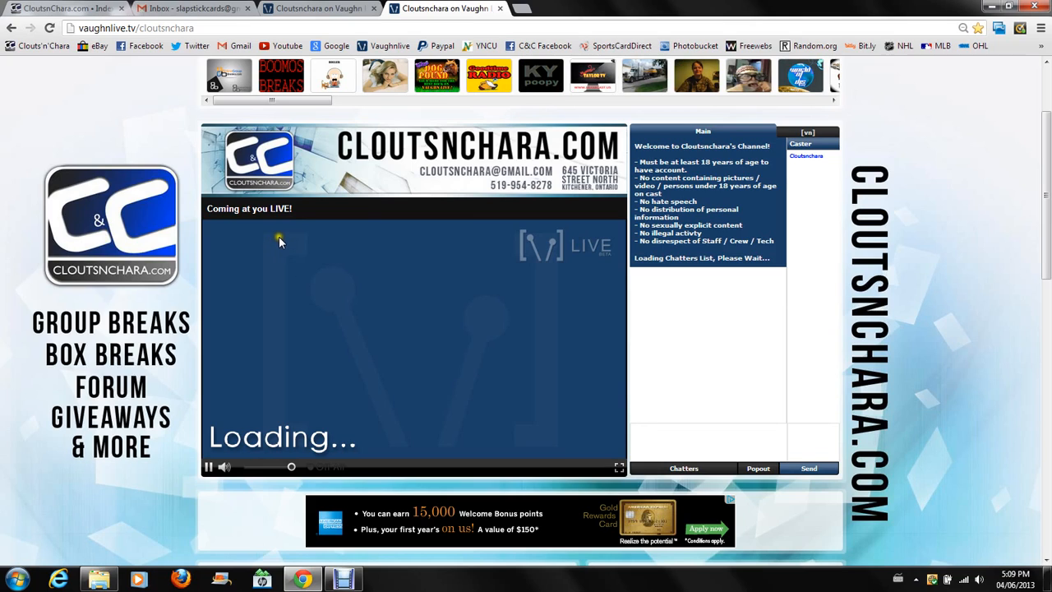
mouse_move(831, 232)
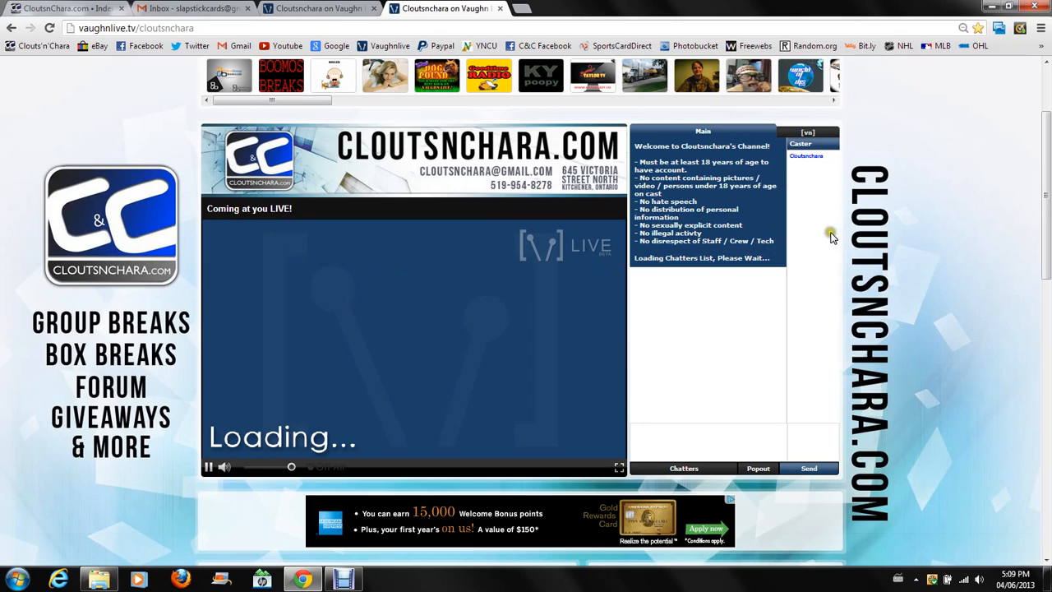
mouse_move(472, 341)
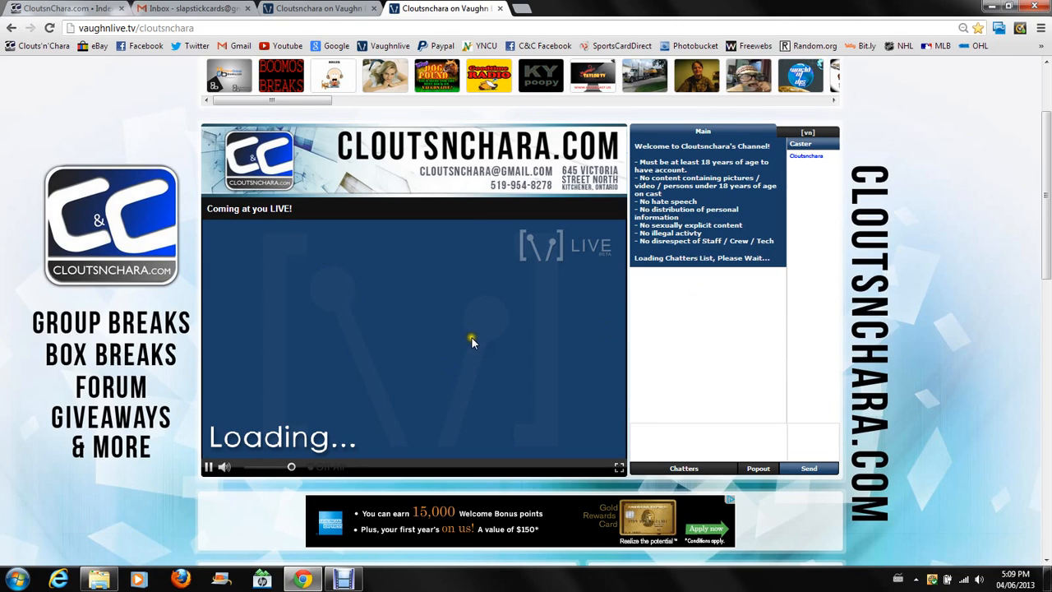
mouse_move(887, 141)
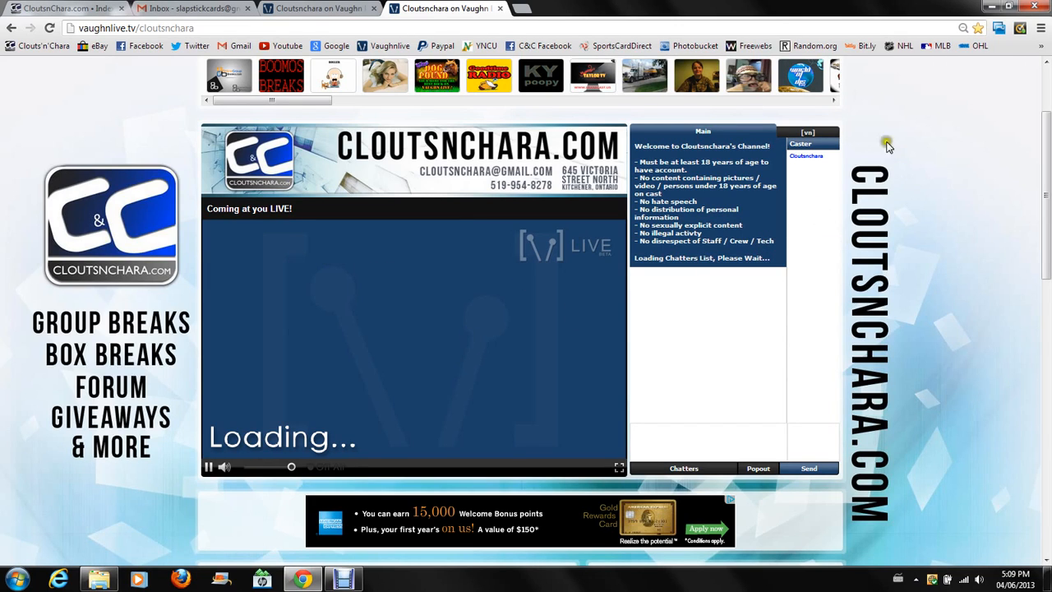
mouse_move(963, 121)
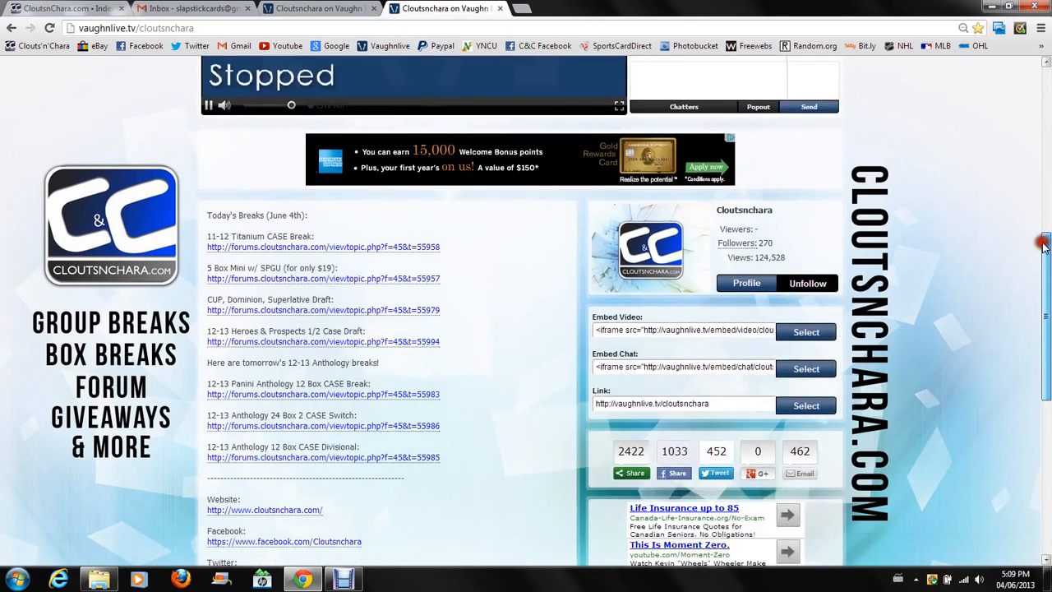
Scroll through the Cloutsnchara channel page past today's breaks list.
scroll("down", 3)
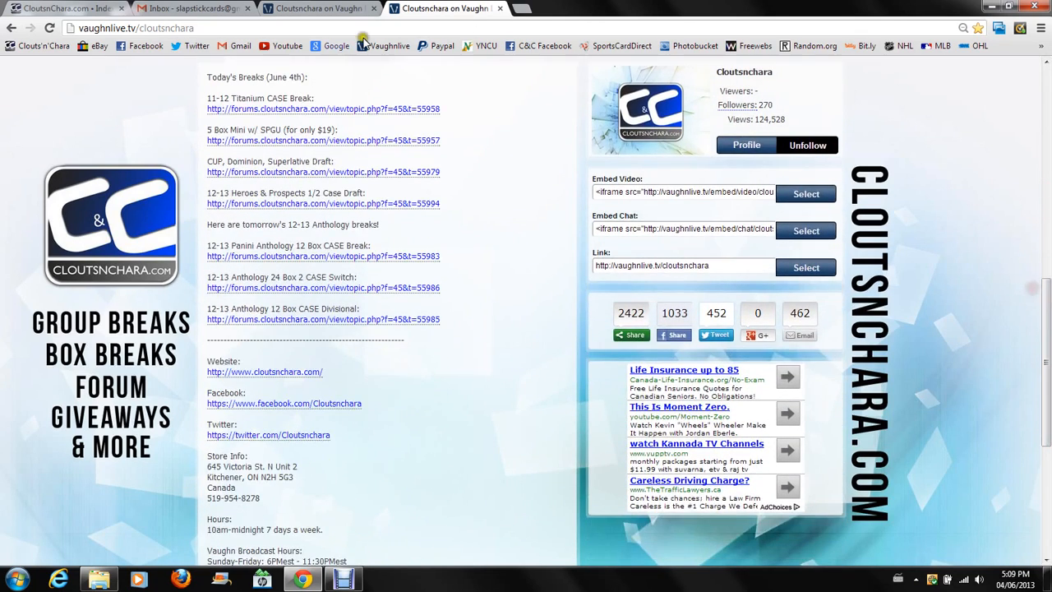
mouse_move(395, 146)
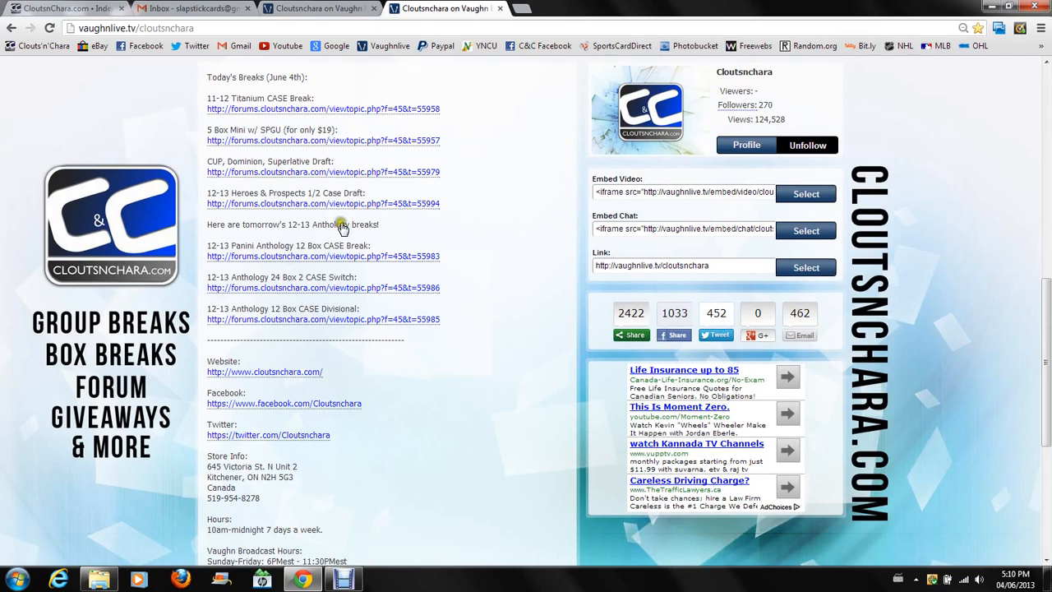
mouse_move(328, 98)
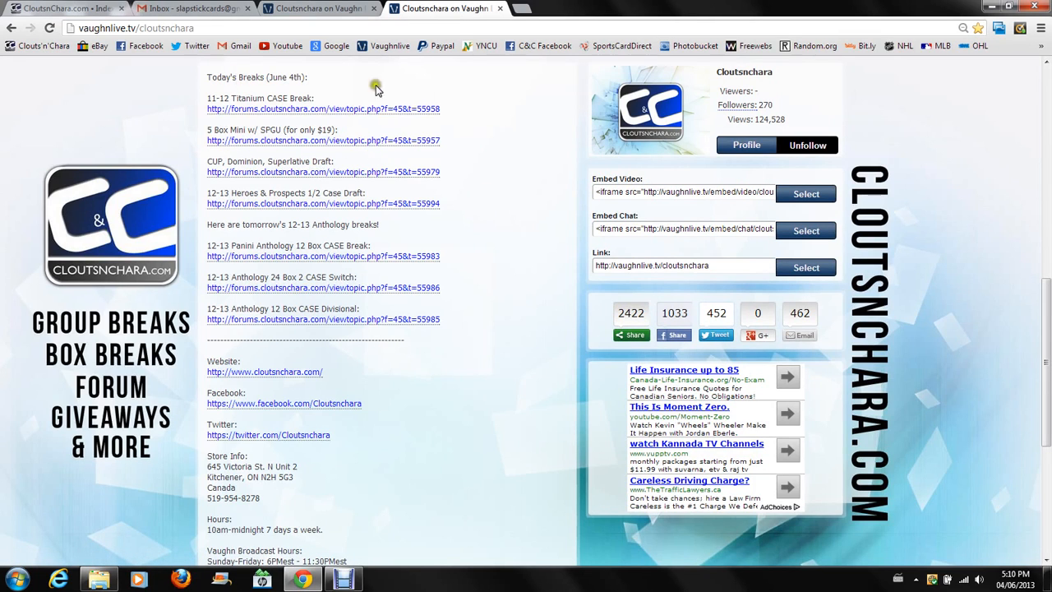
mouse_move(303, 155)
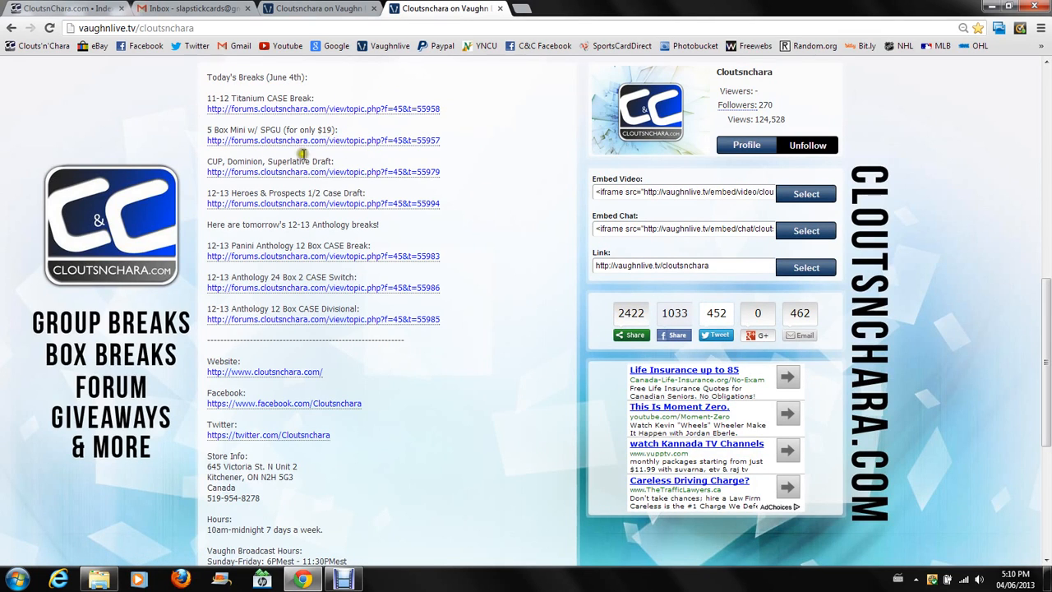
mouse_move(281, 240)
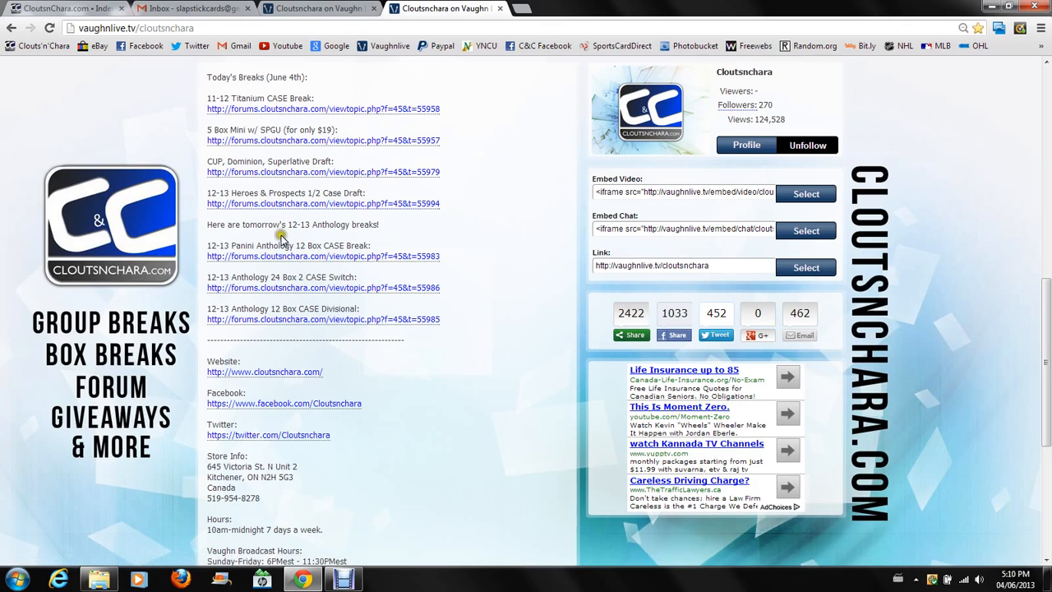
mouse_move(230, 232)
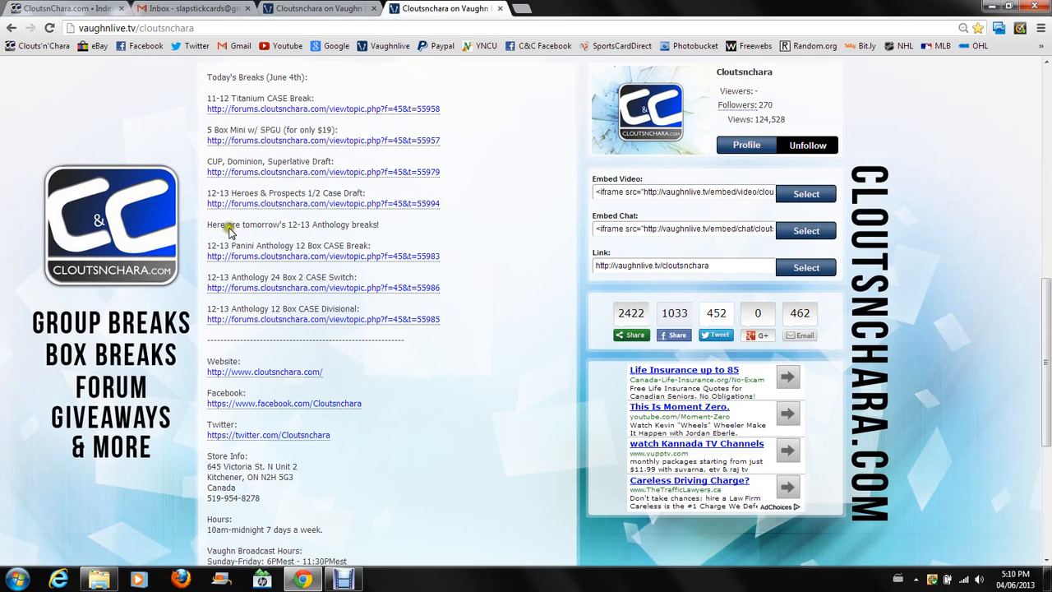
mouse_move(411, 220)
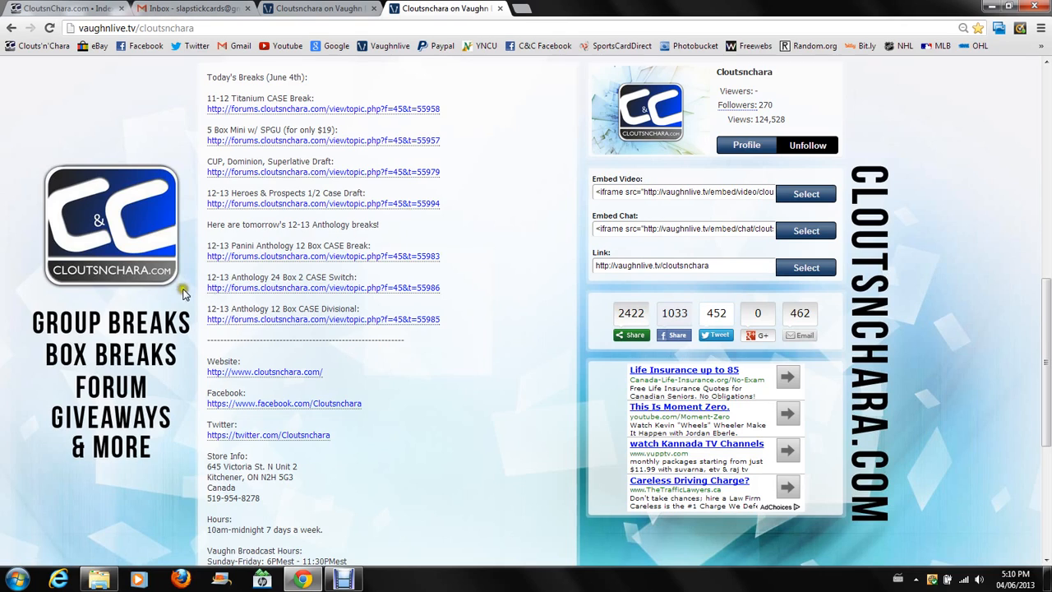
mouse_move(369, 245)
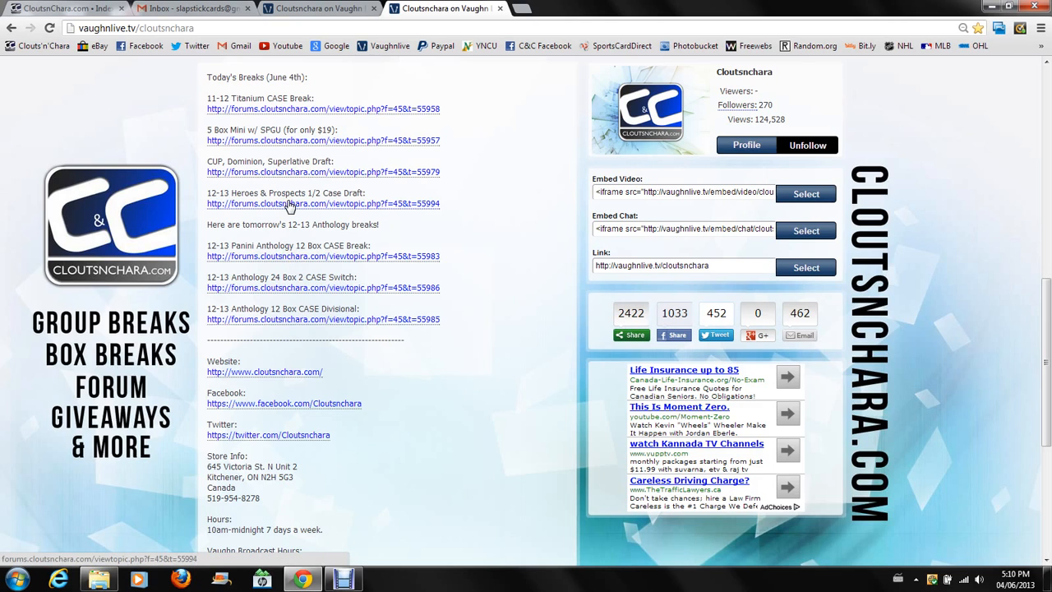
mouse_move(308, 179)
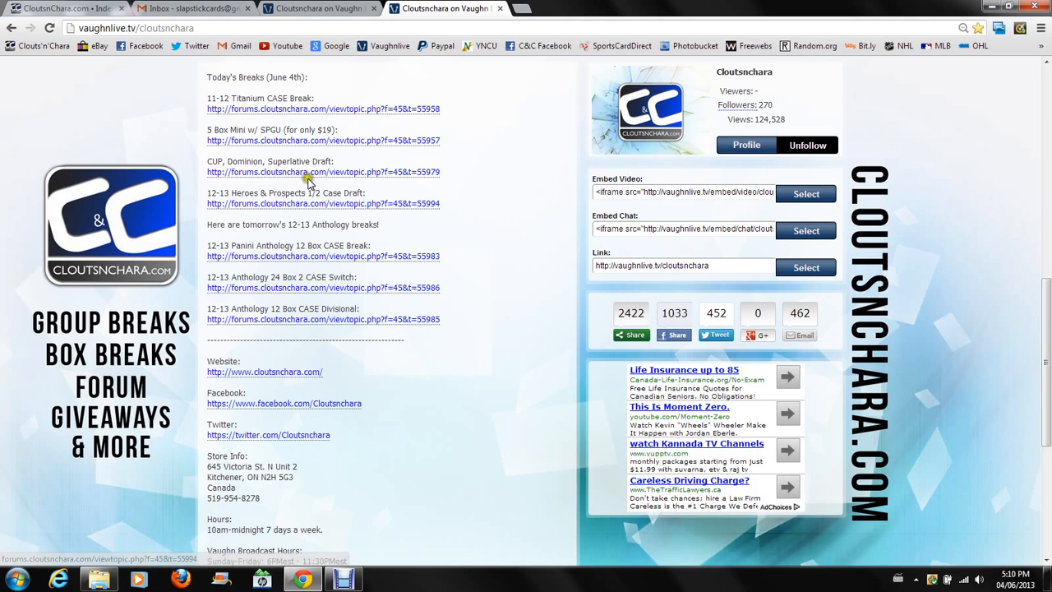
scroll("down", 3)
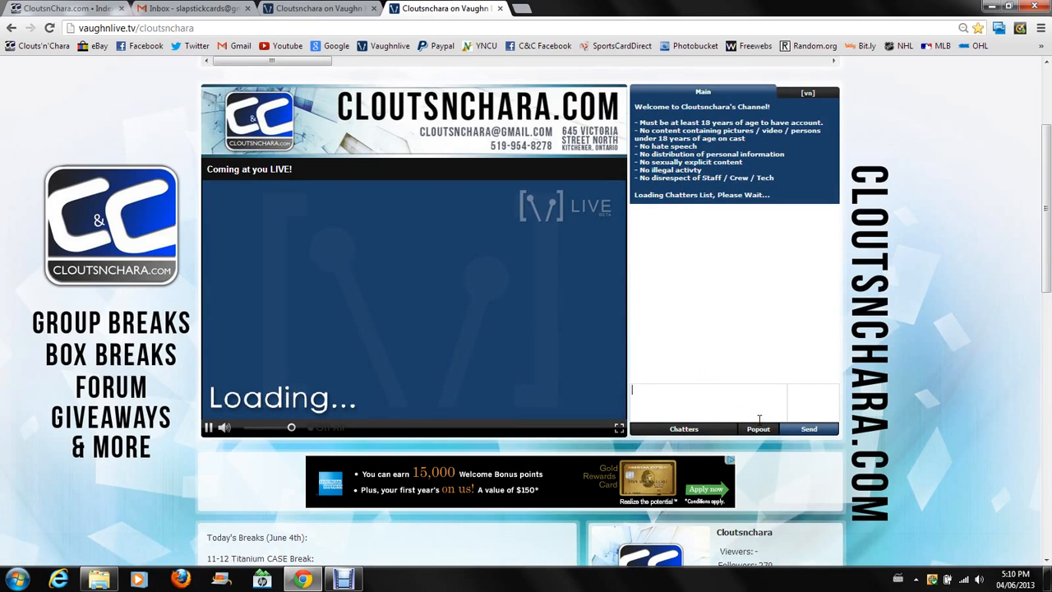
type("type things an")
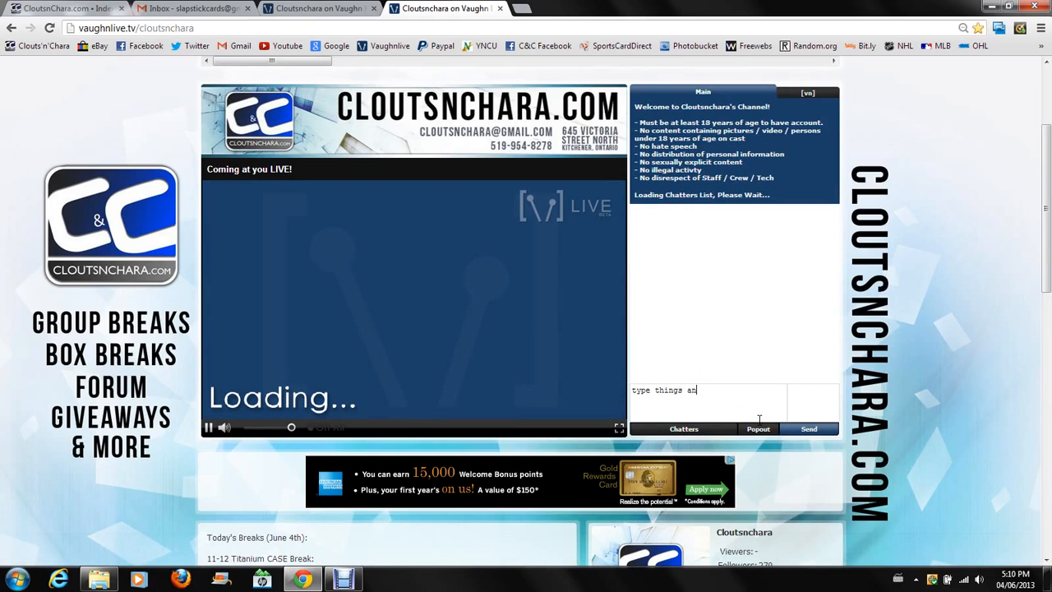
key("BackSpace")
type("a")
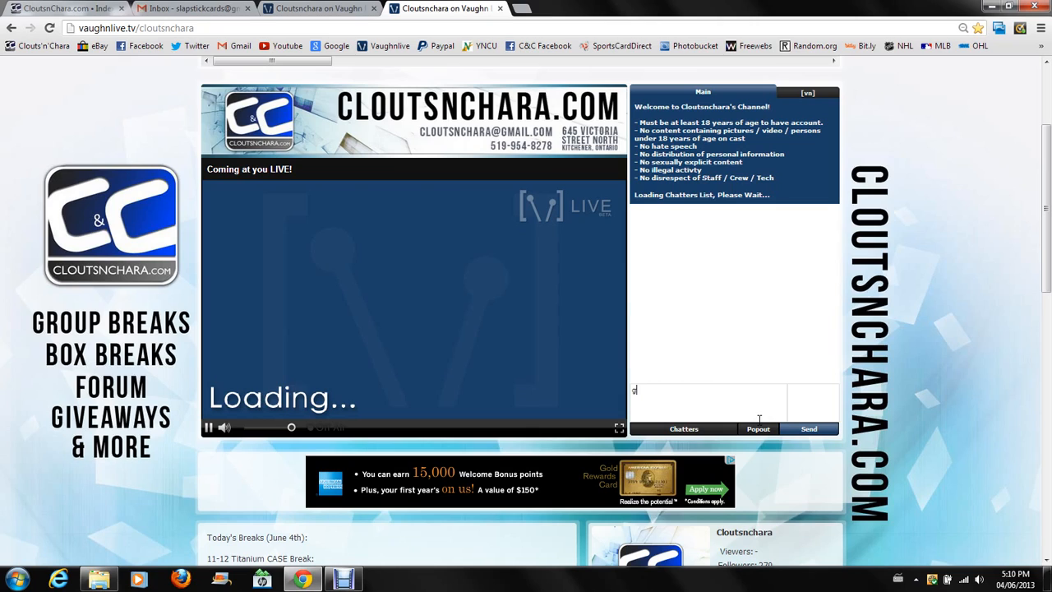
type("give m")
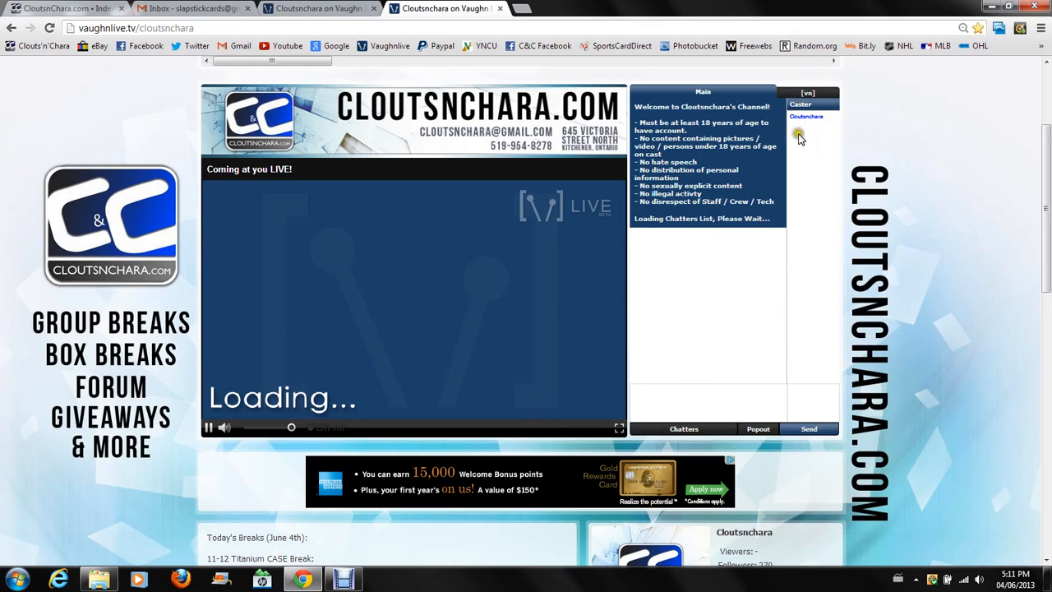
mouse_move(802, 134)
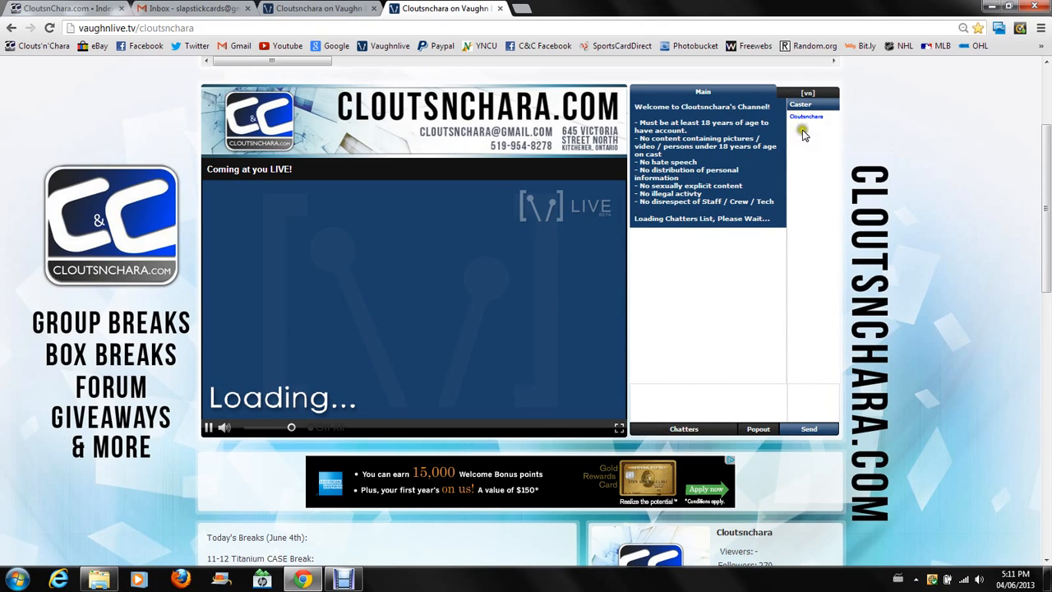
mouse_move(822, 305)
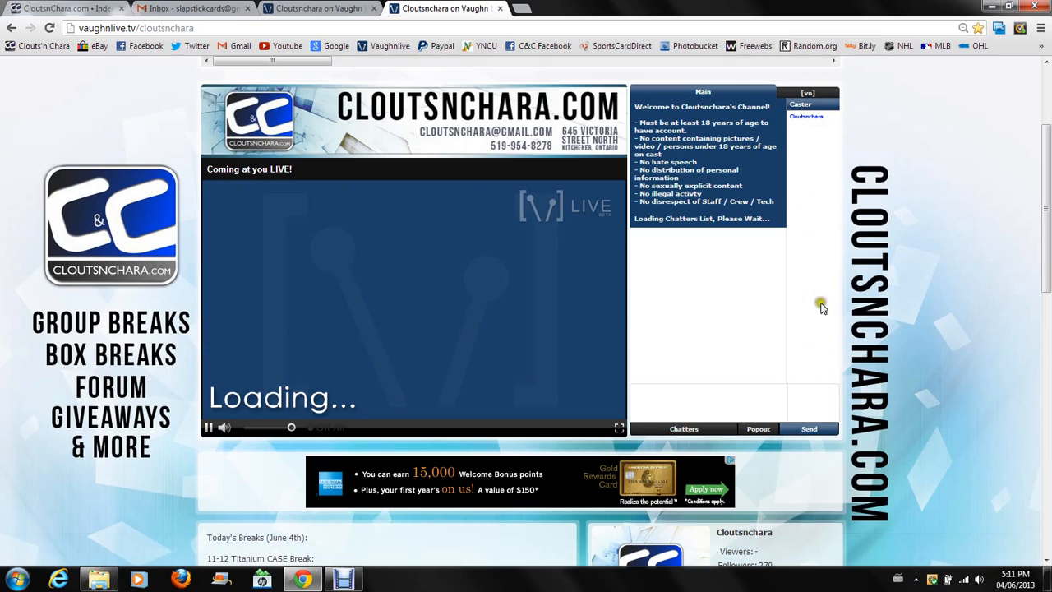
mouse_move(845, 315)
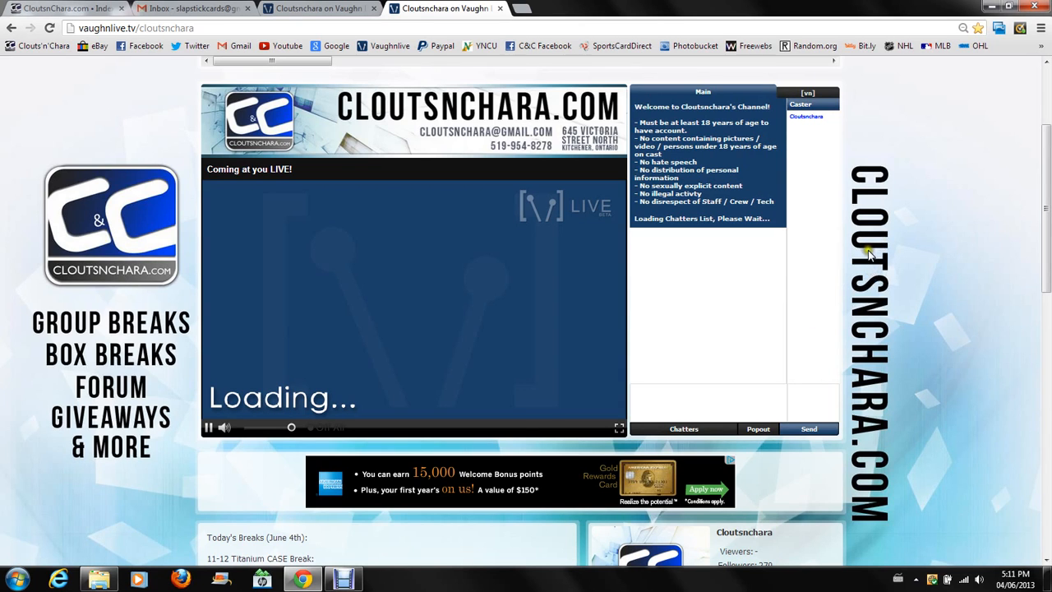
Scroll the channel page to the chatters list showing Cloutsnchara as caster.
scroll("down", 3)
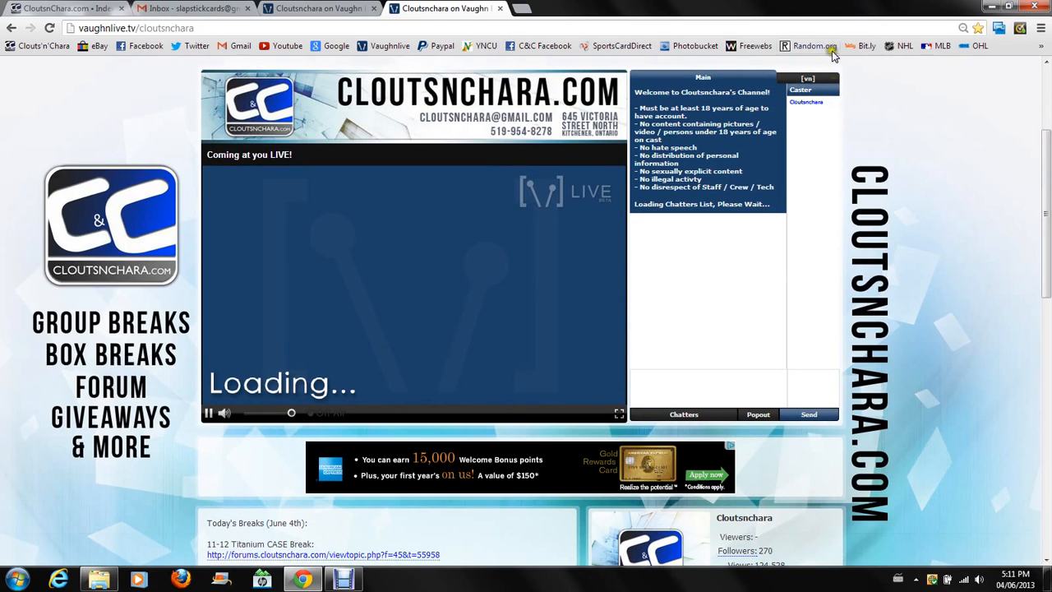
mouse_move(869, 82)
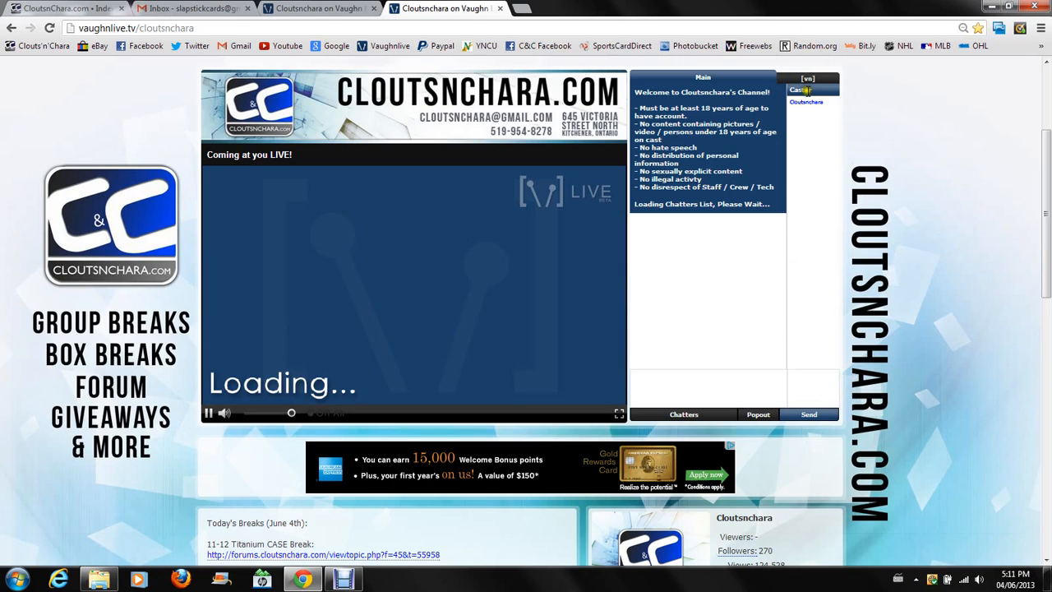
left_click(806, 102)
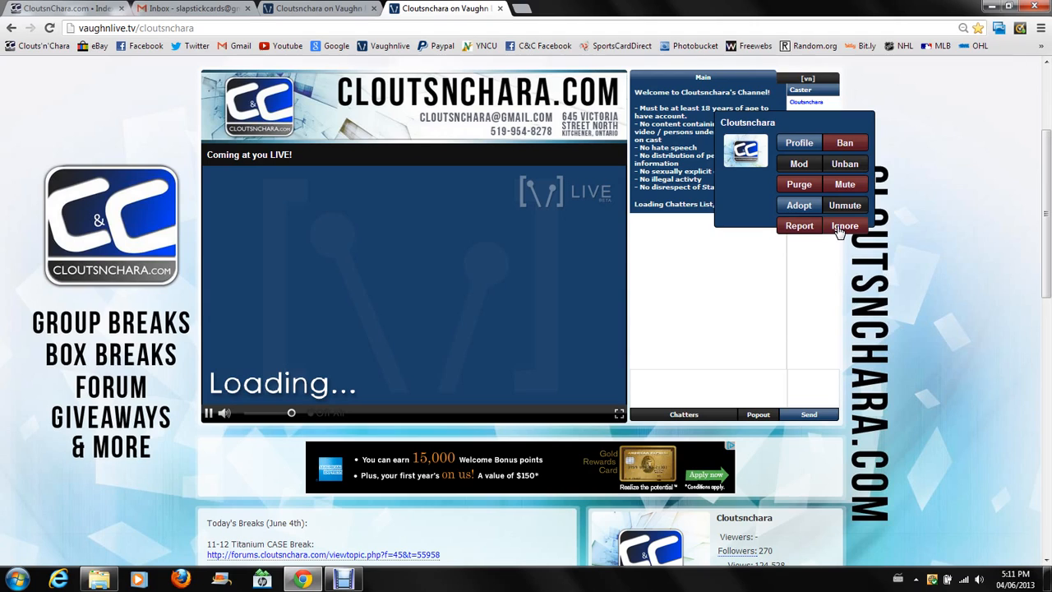
mouse_move(845, 227)
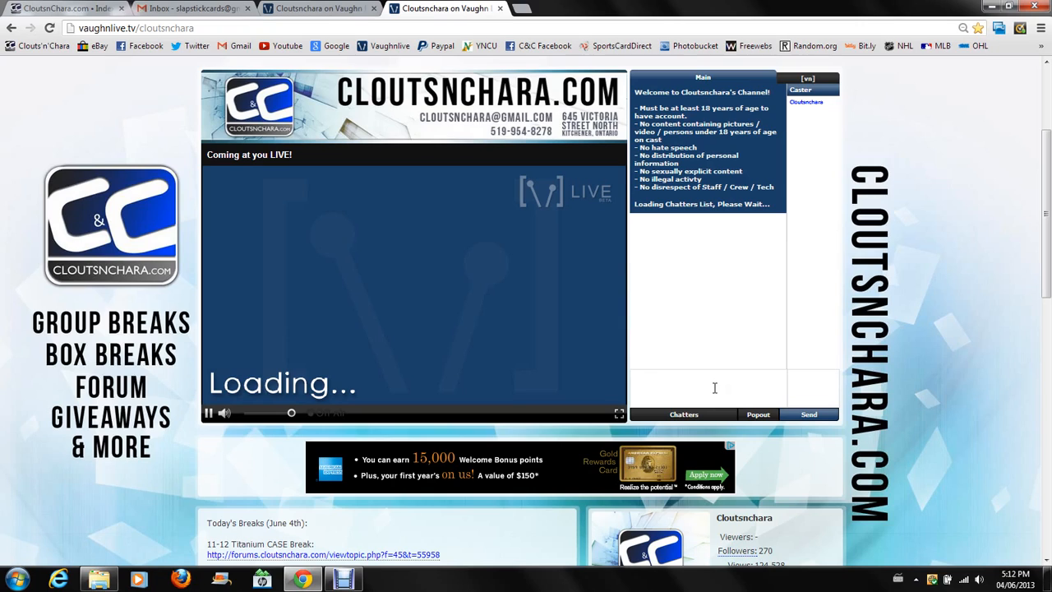
left_click(708, 376)
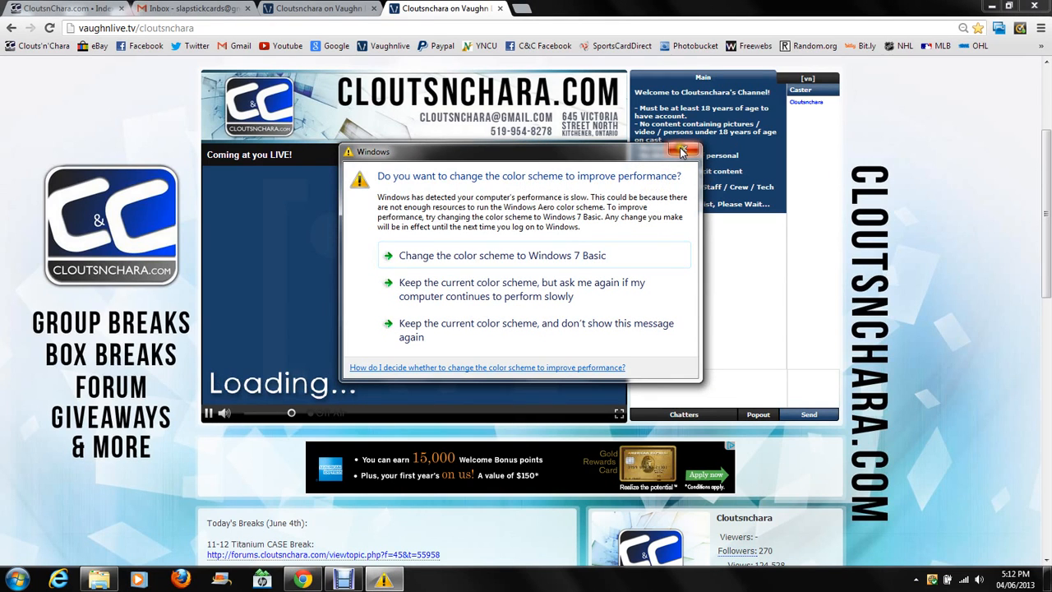
left_click(684, 151)
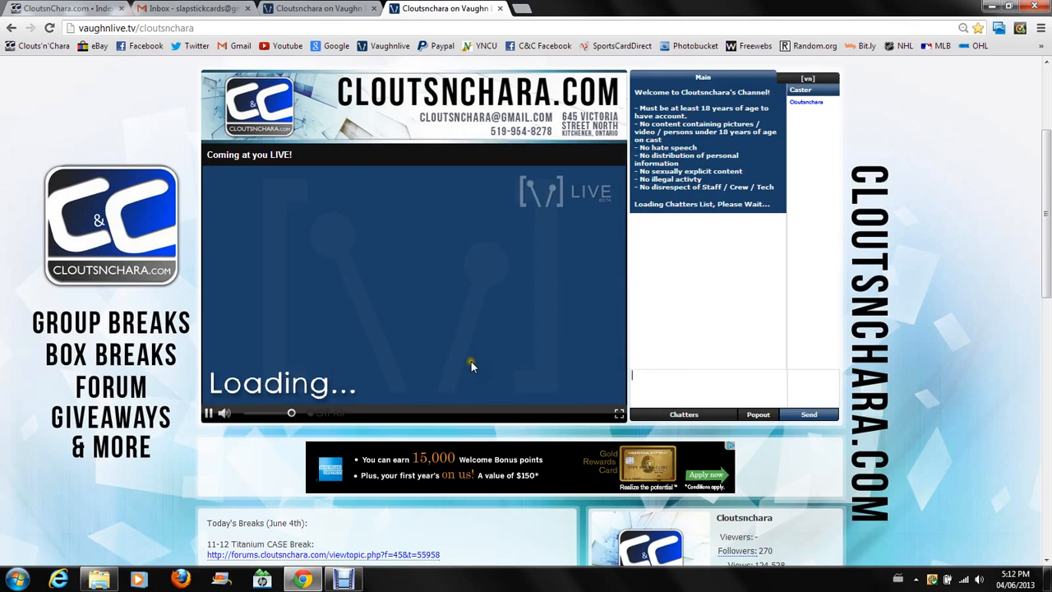
mouse_move(526, 72)
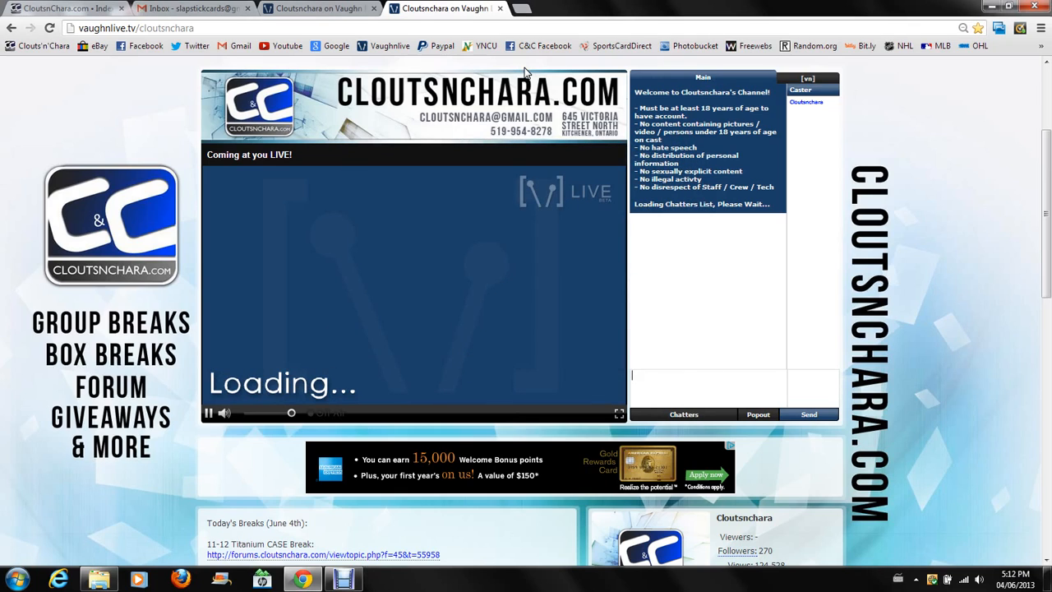
mouse_move(844, 105)
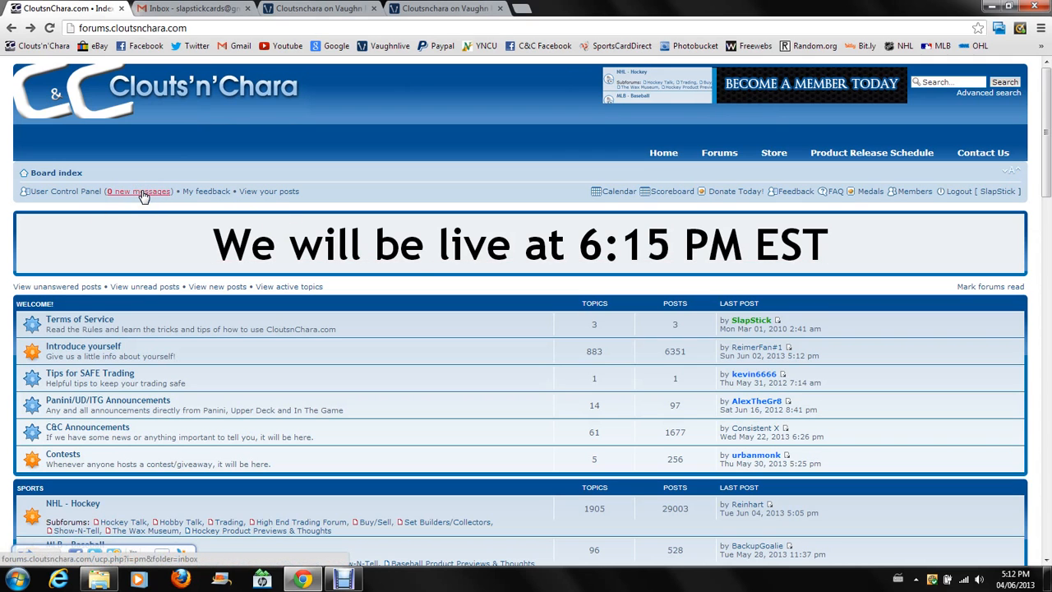
Send Geoff a private message titled 'Video' telling him he's in the how-to video.
left_click(140, 191)
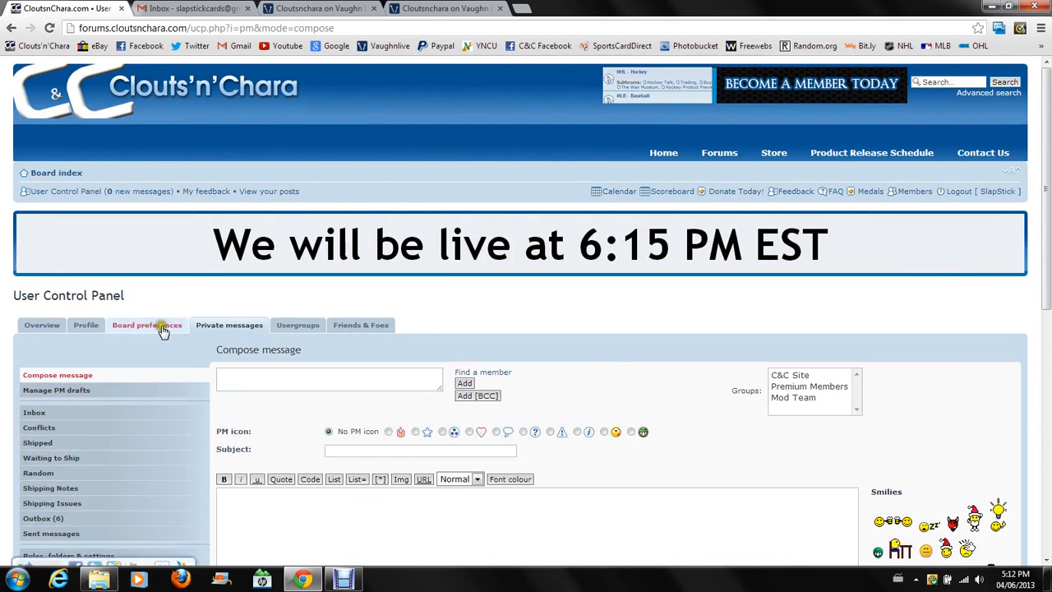
scroll("down", 3)
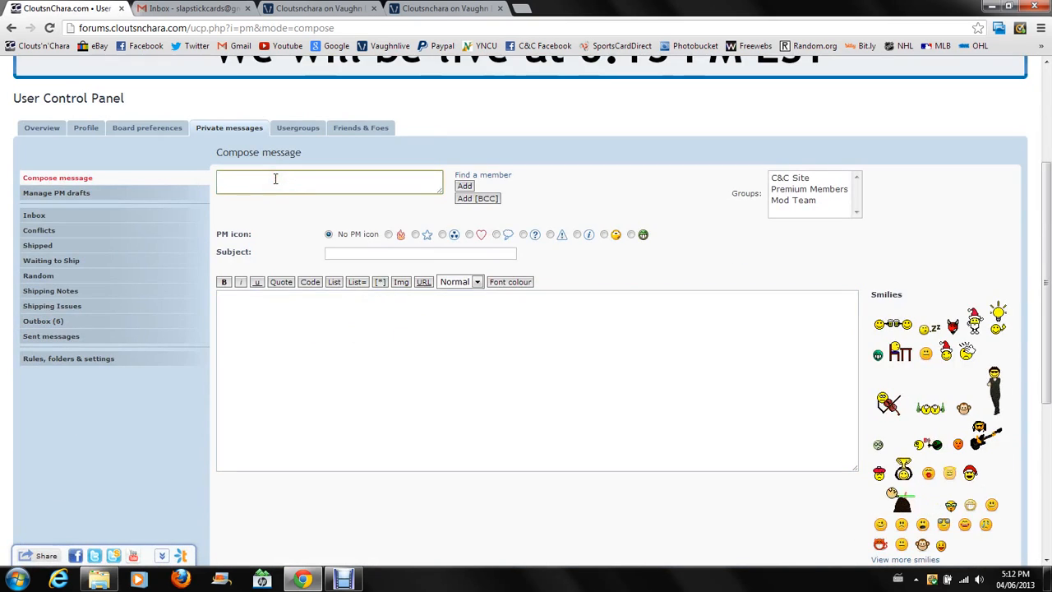
type("geoff")
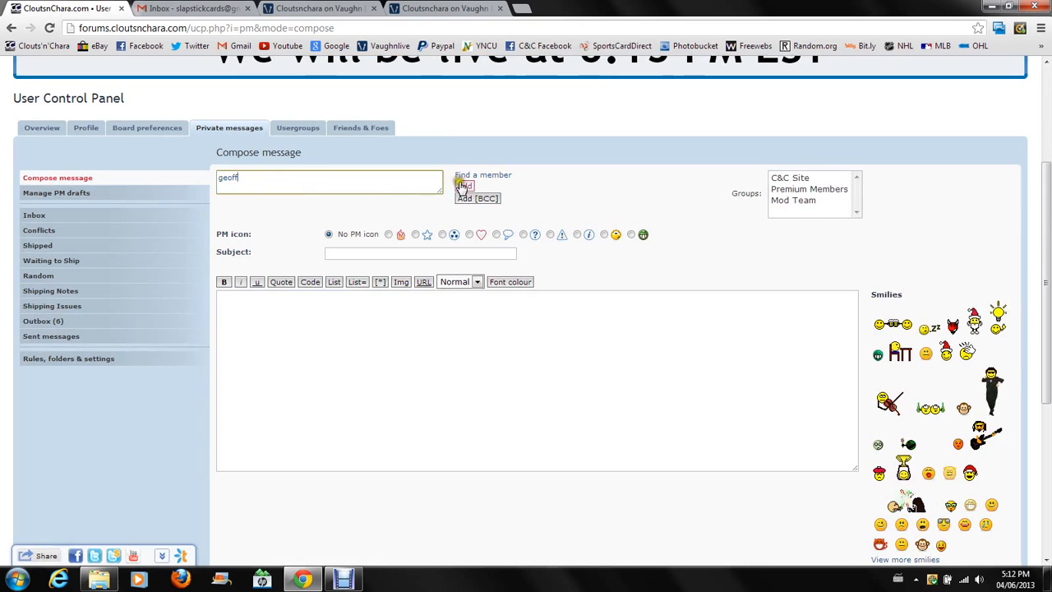
left_click(464, 186)
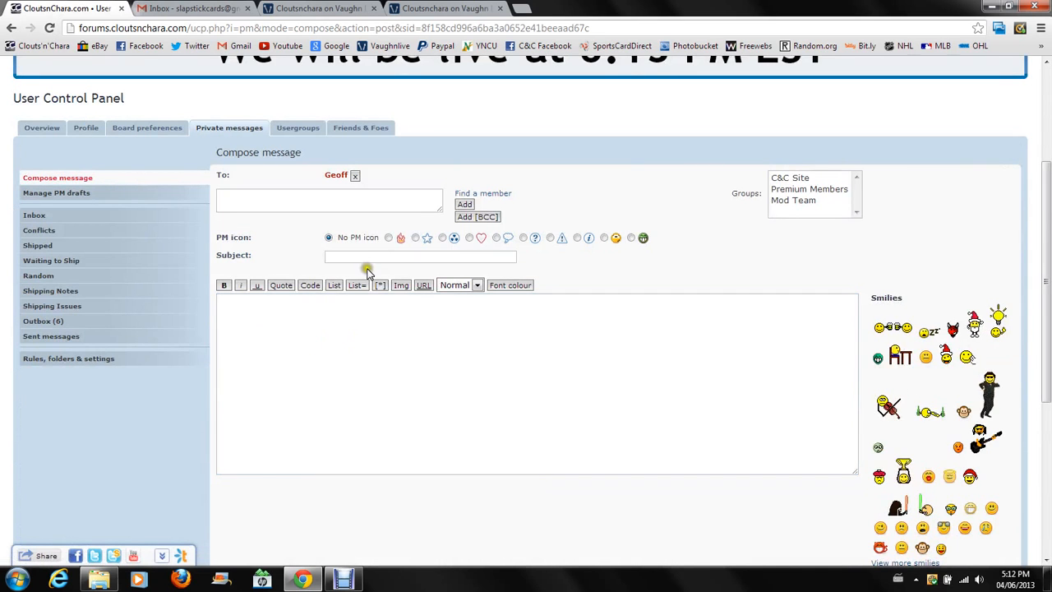
type("Video")
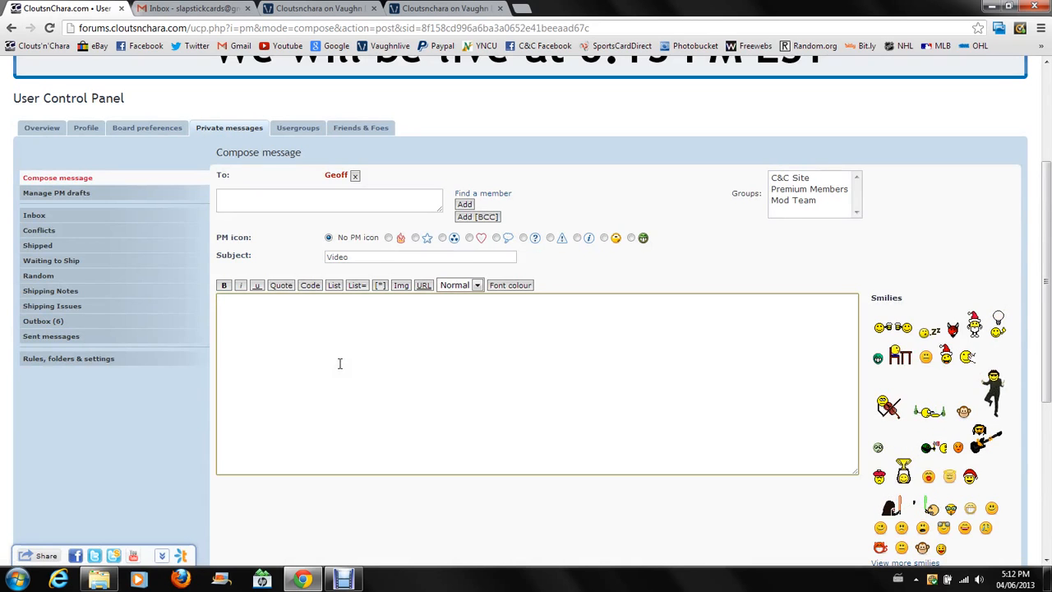
type("Hey")
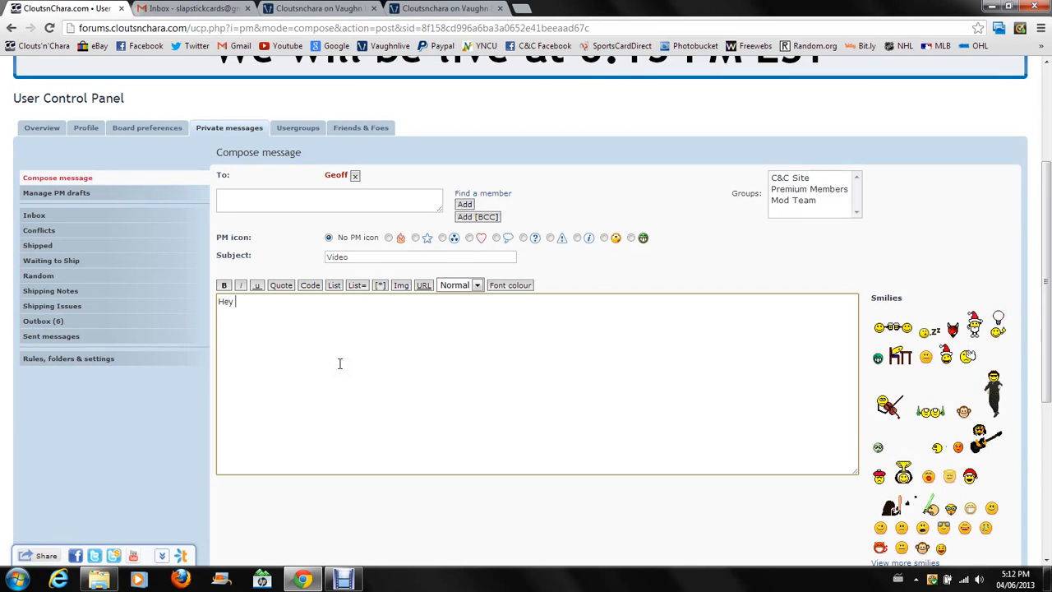
type(", you are now in the how to video.")
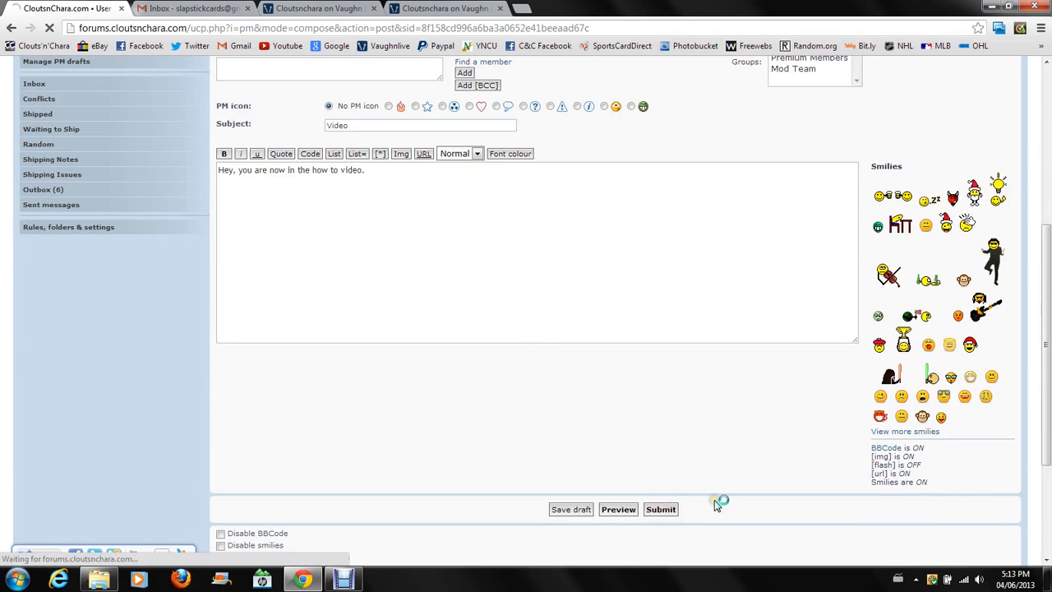
left_click(661, 509)
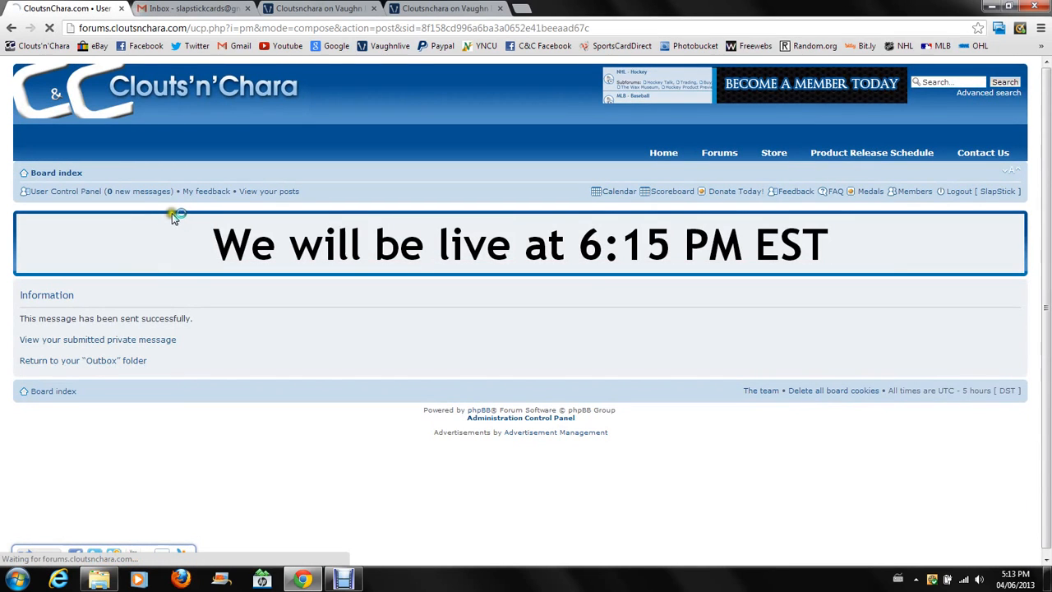
left_click(97, 340)
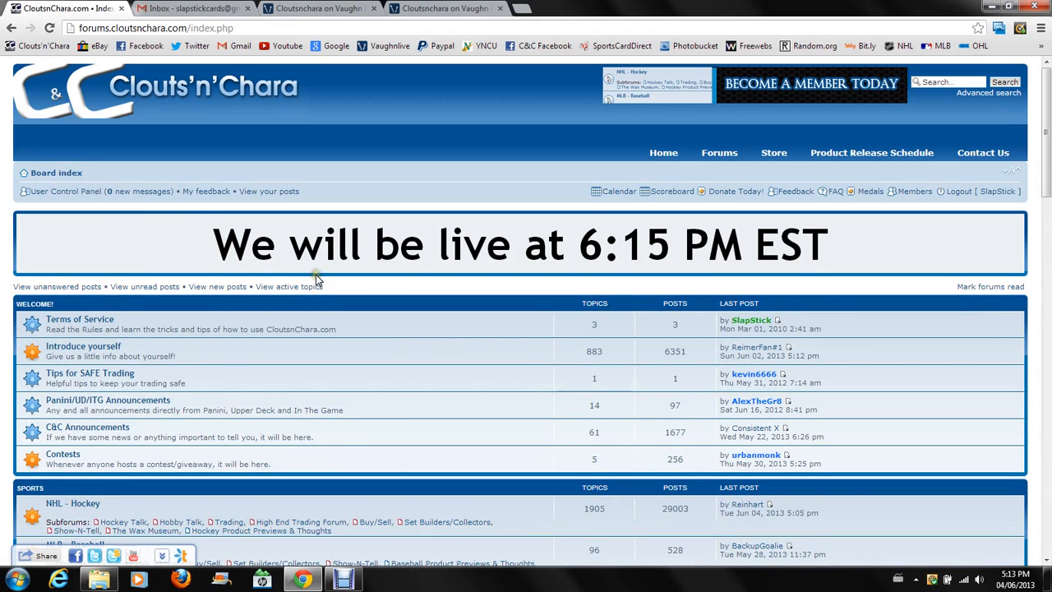
scroll("down", 3)
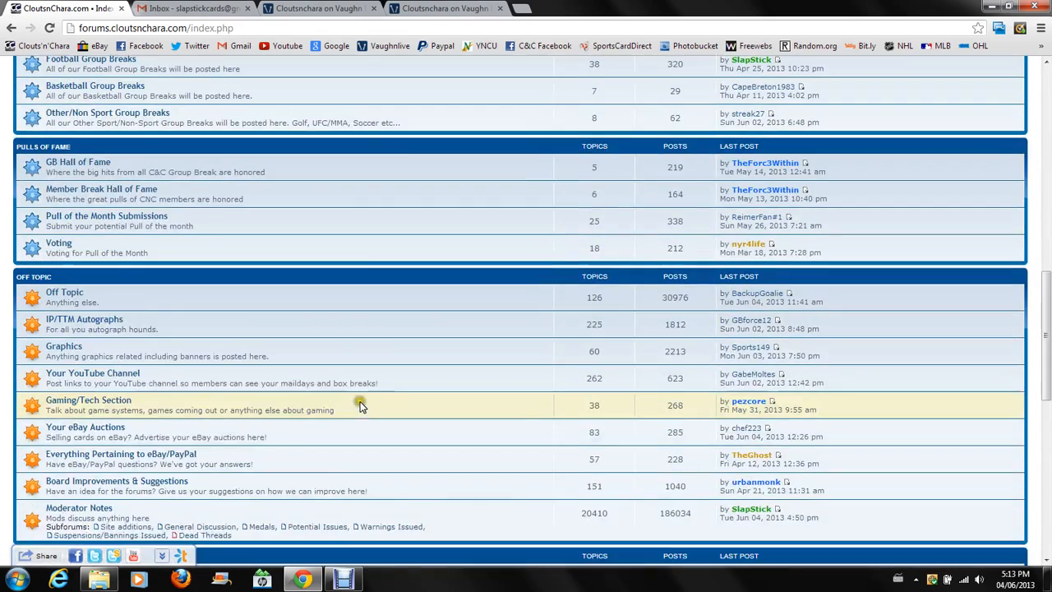
scroll("down", 3)
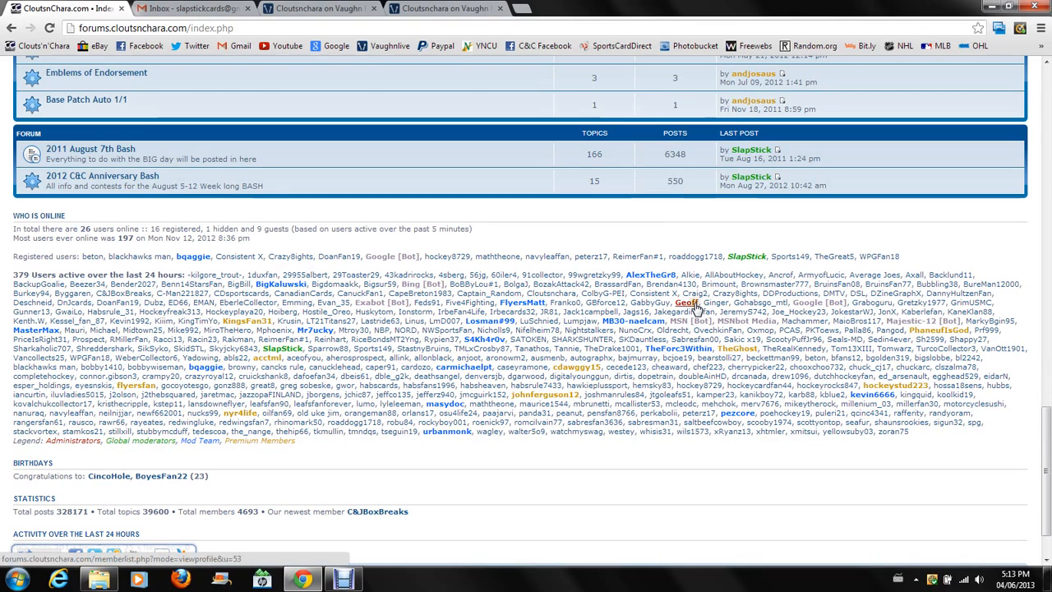
left_click(688, 304)
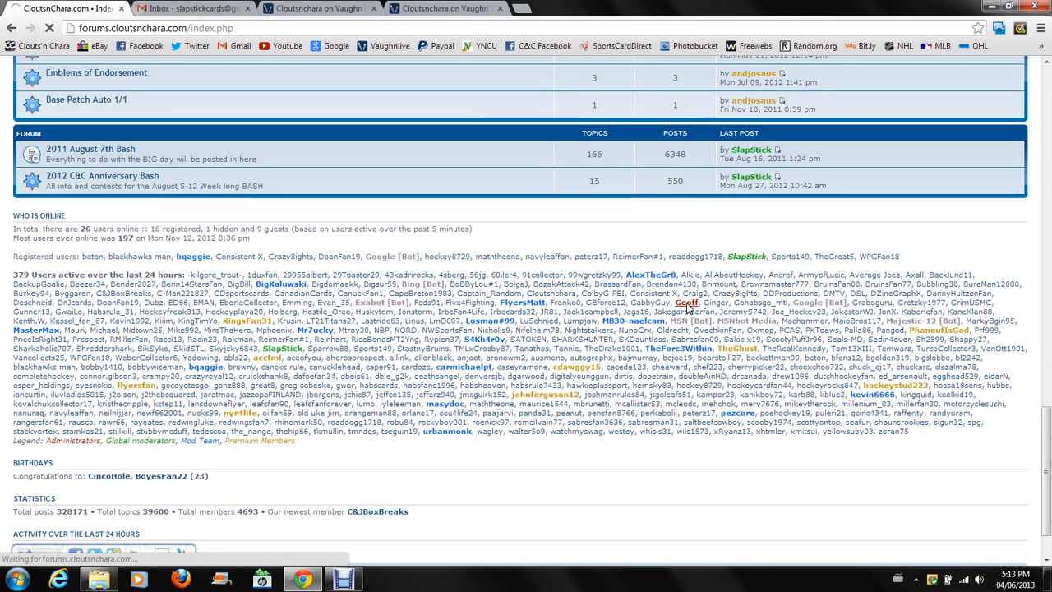
left_click(687, 303)
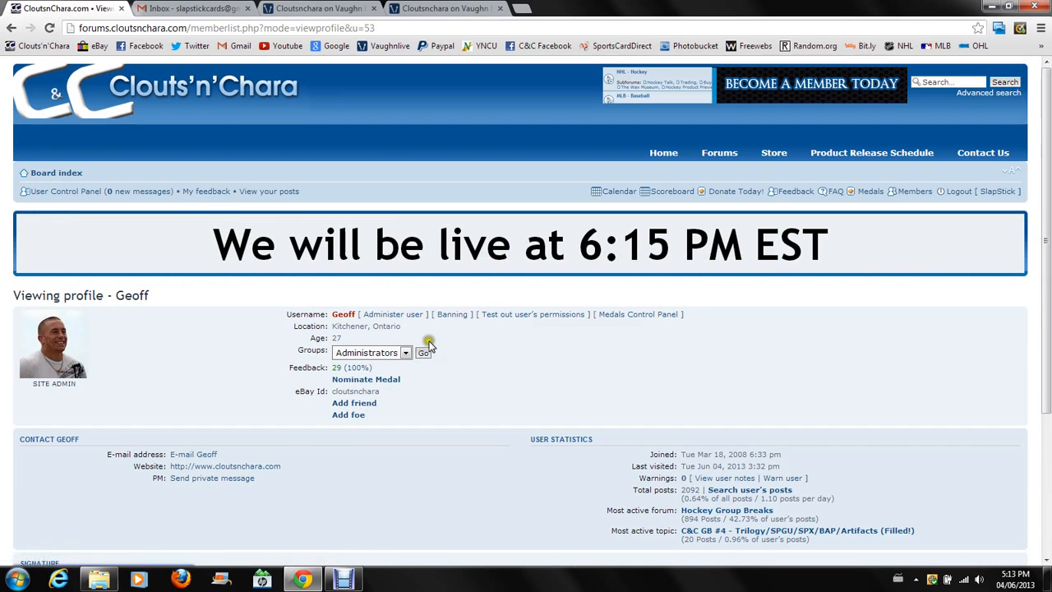
Send Geoff a second private message titled 'Me again' saying random PMs are random.
scroll("down", 3)
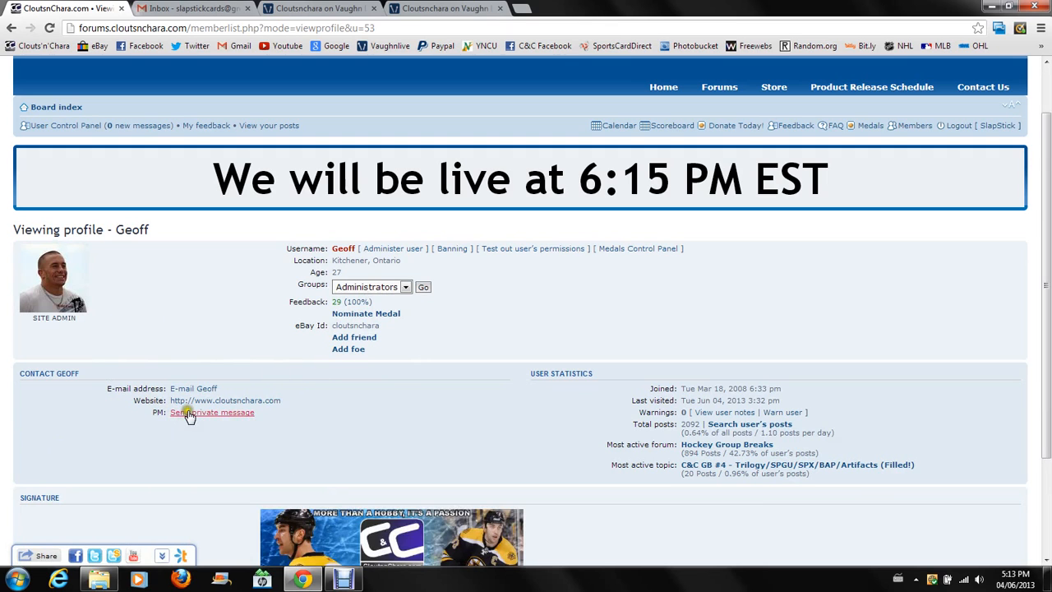
left_click(211, 412)
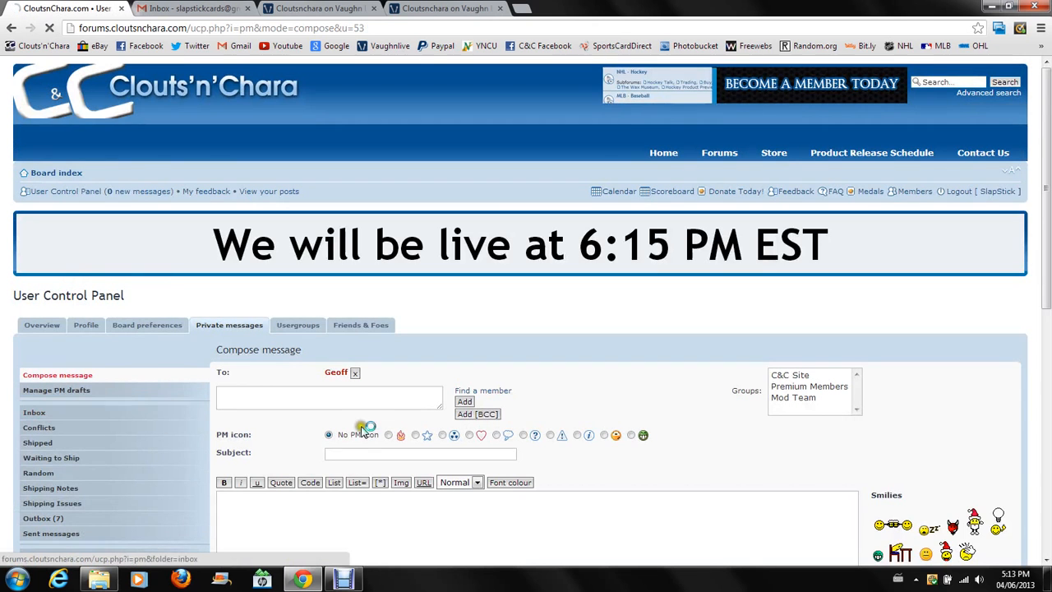
type("Me again")
type("R")
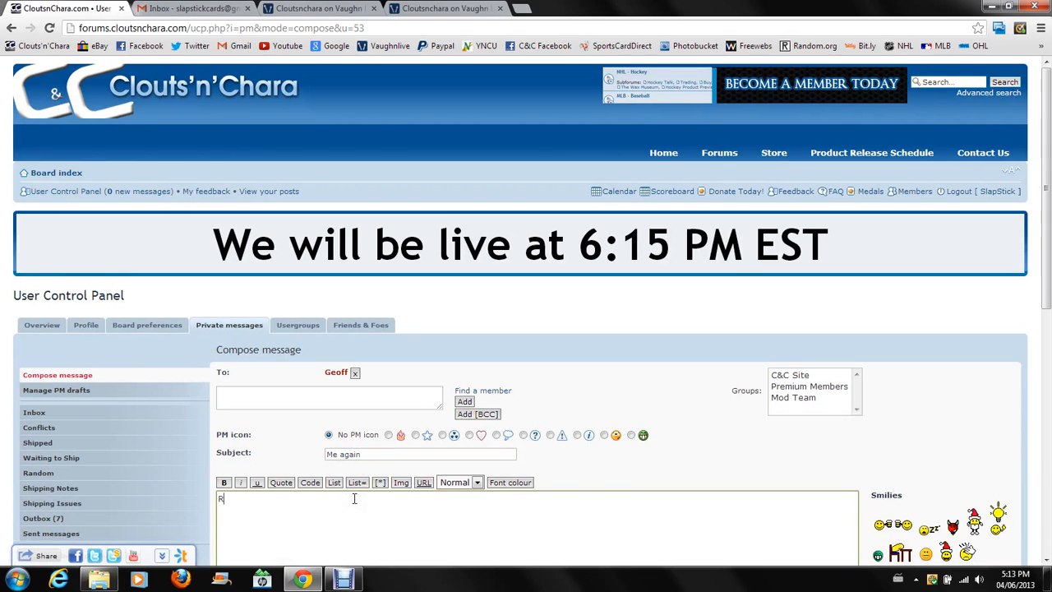
type("andoms")
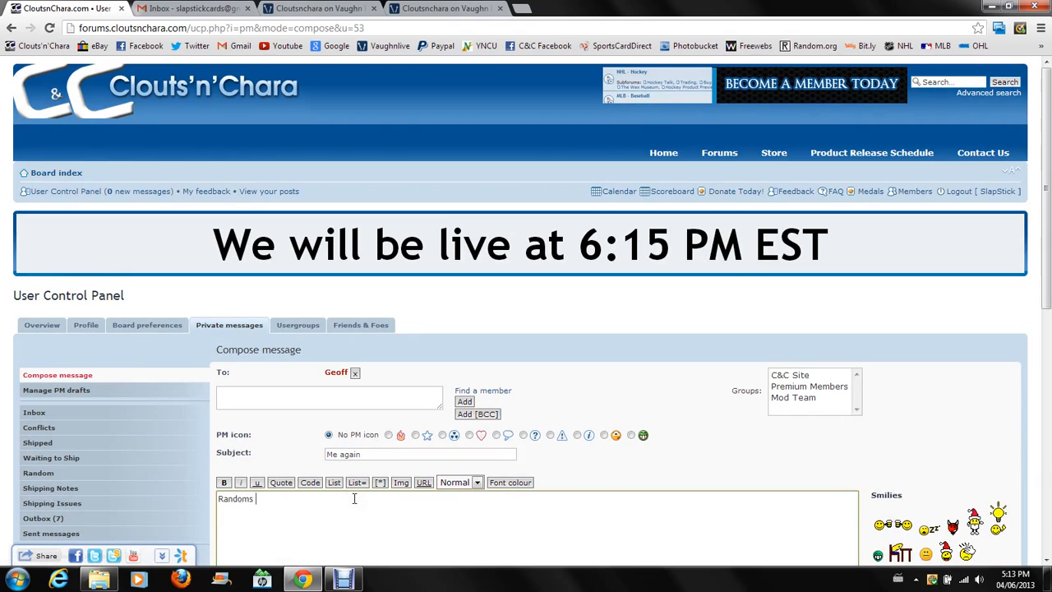
type("PM's are Random.")
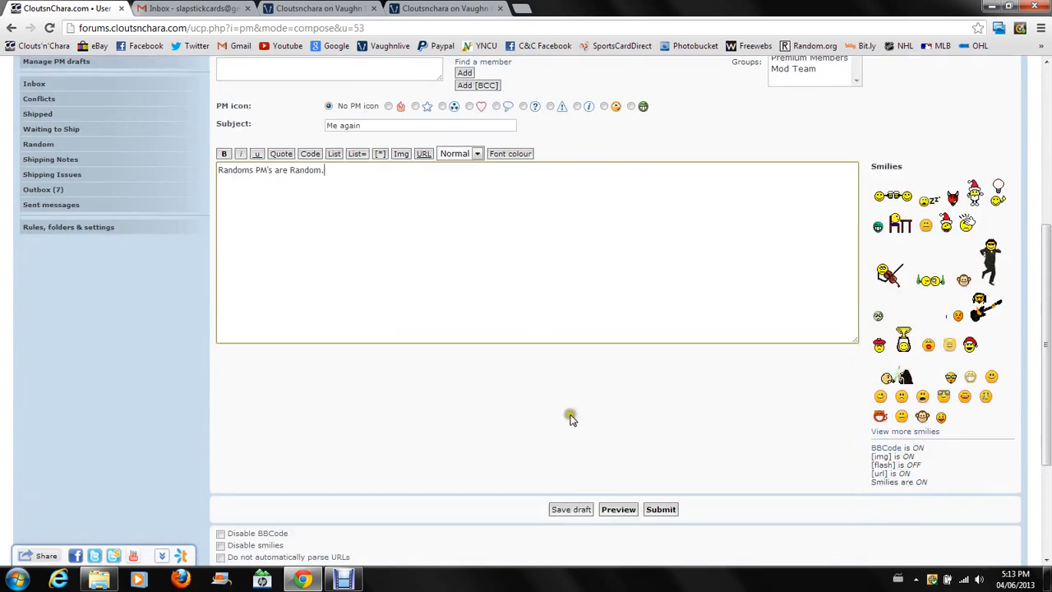
left_click(661, 509)
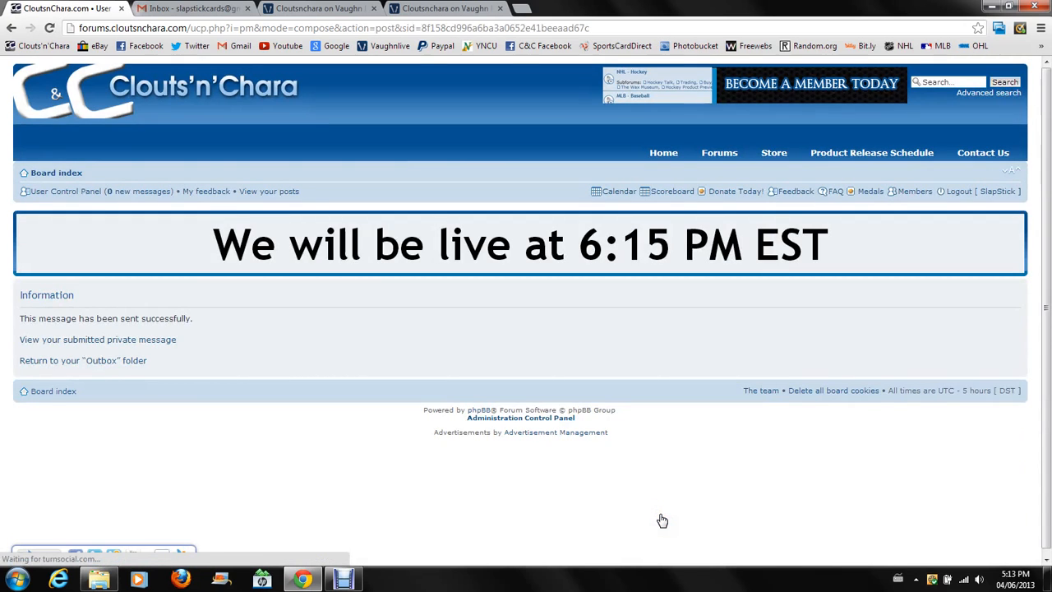
Return to the Cloutsnchara Vaughn Live tab and click on the channel page.
left_click(444, 8)
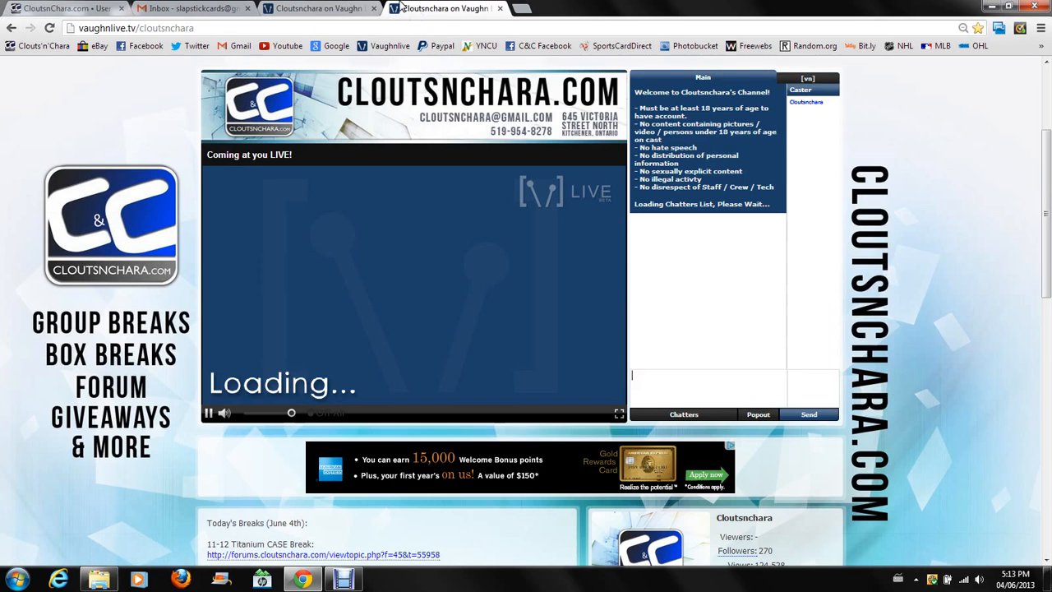
mouse_move(391, 45)
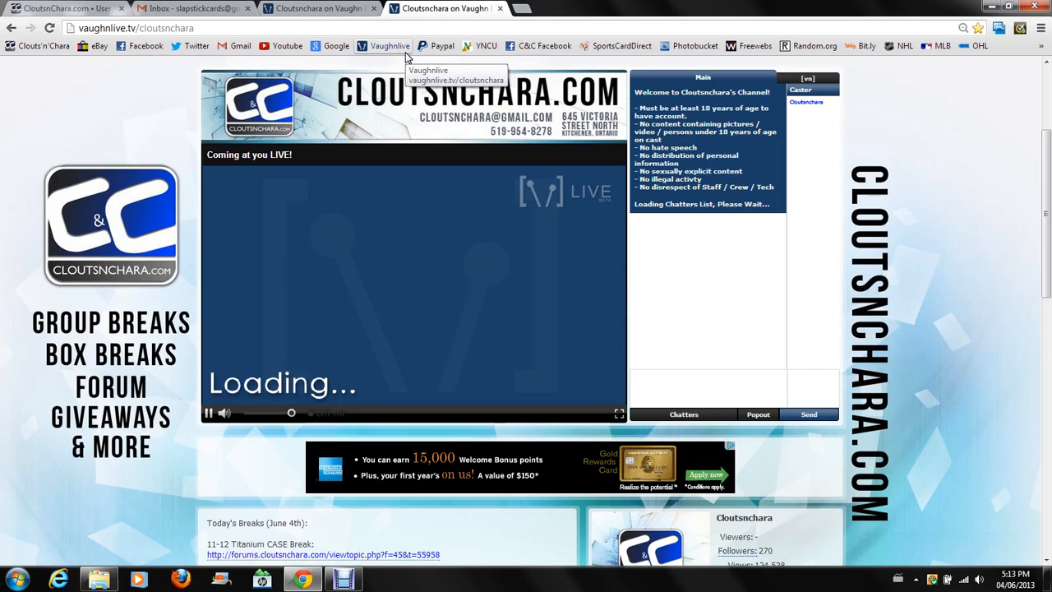
mouse_move(333, 267)
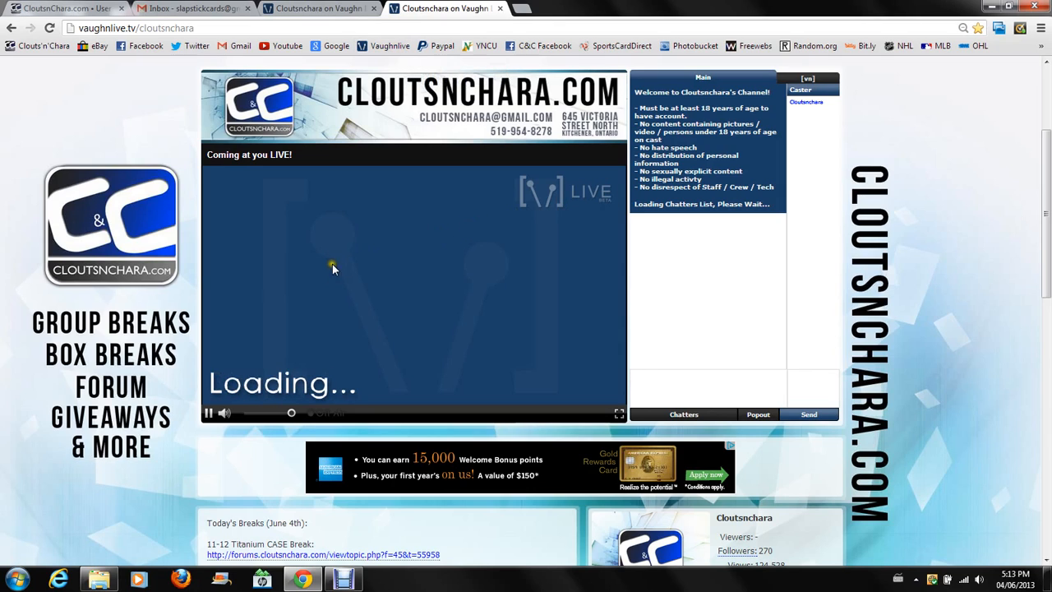
mouse_move(136, 277)
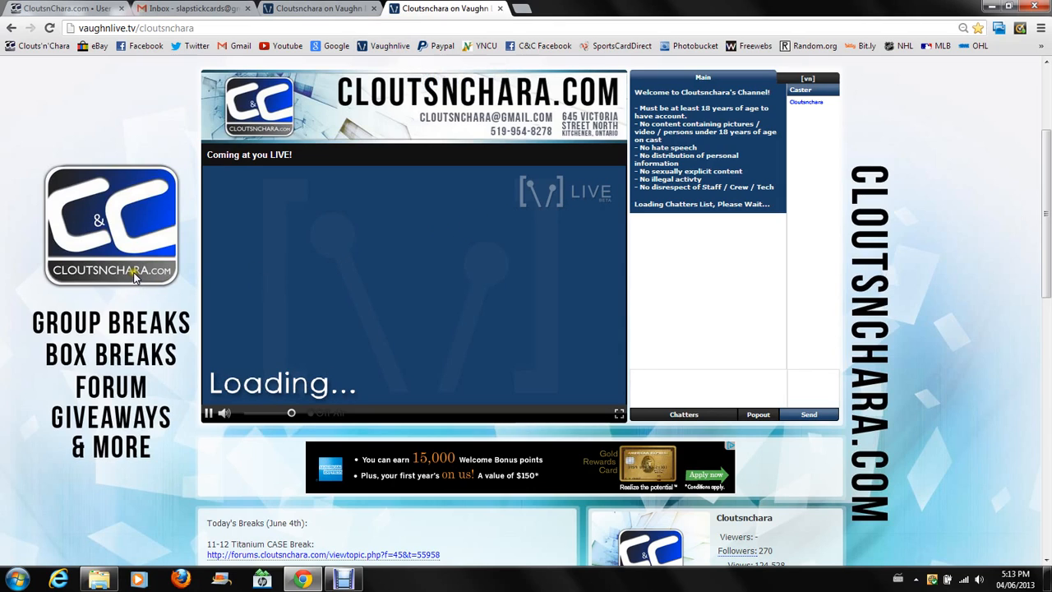
left_click(707, 375)
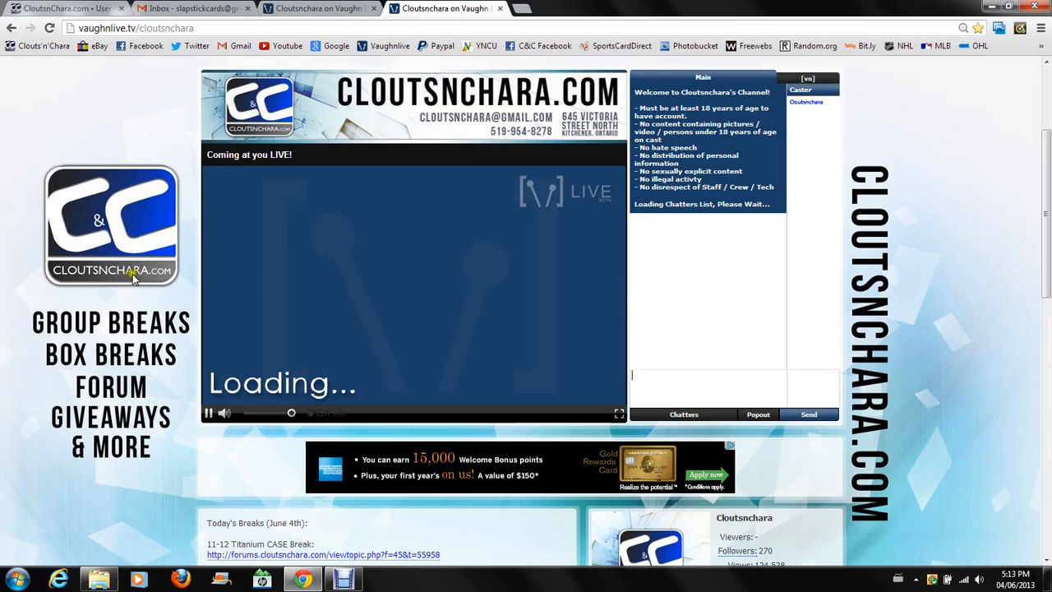
mouse_move(351, 519)
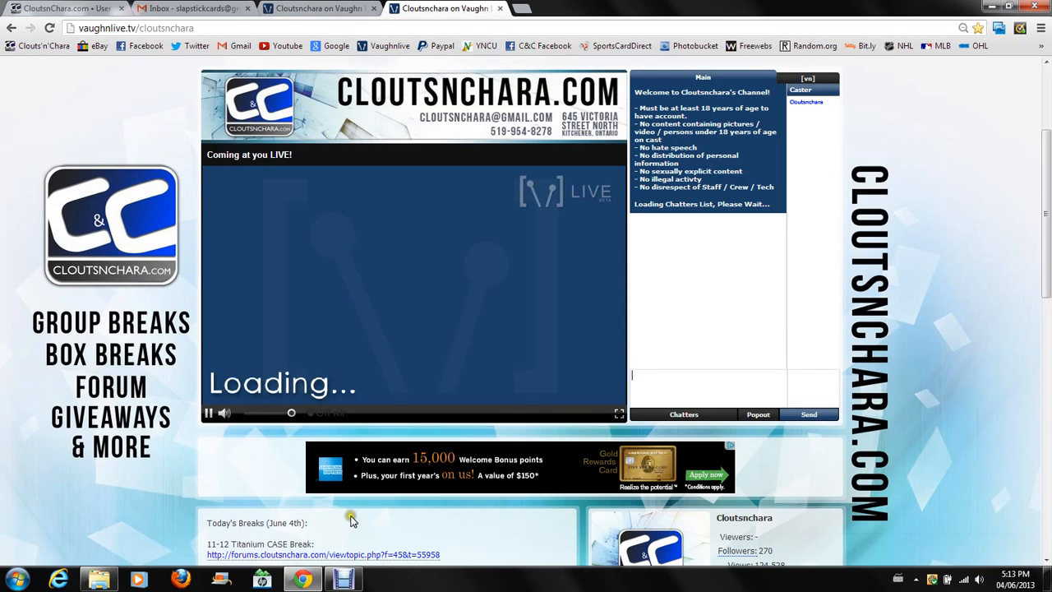